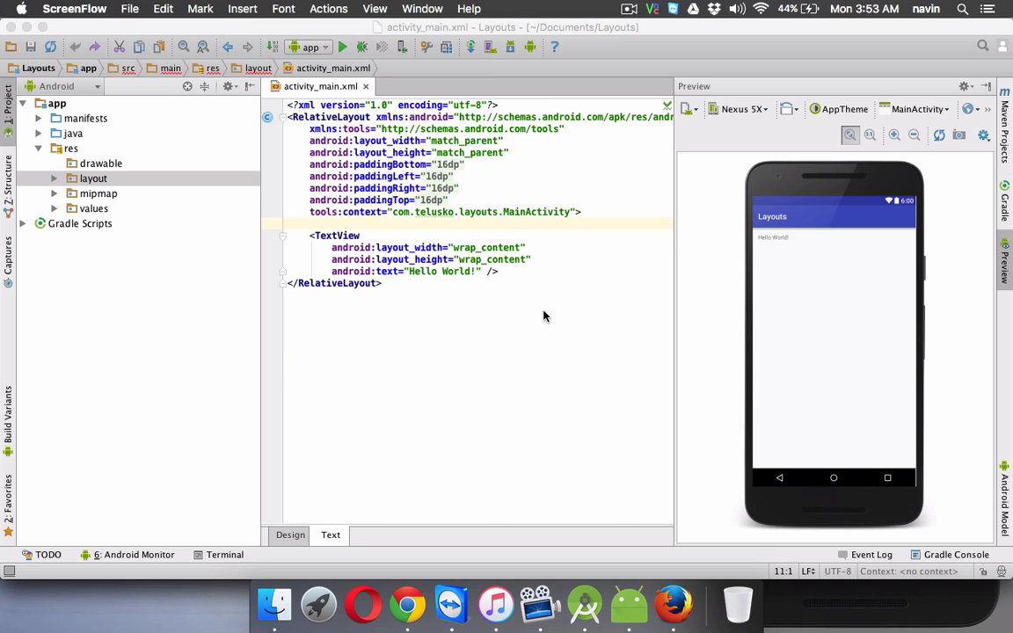
mouse_move(444, 183)
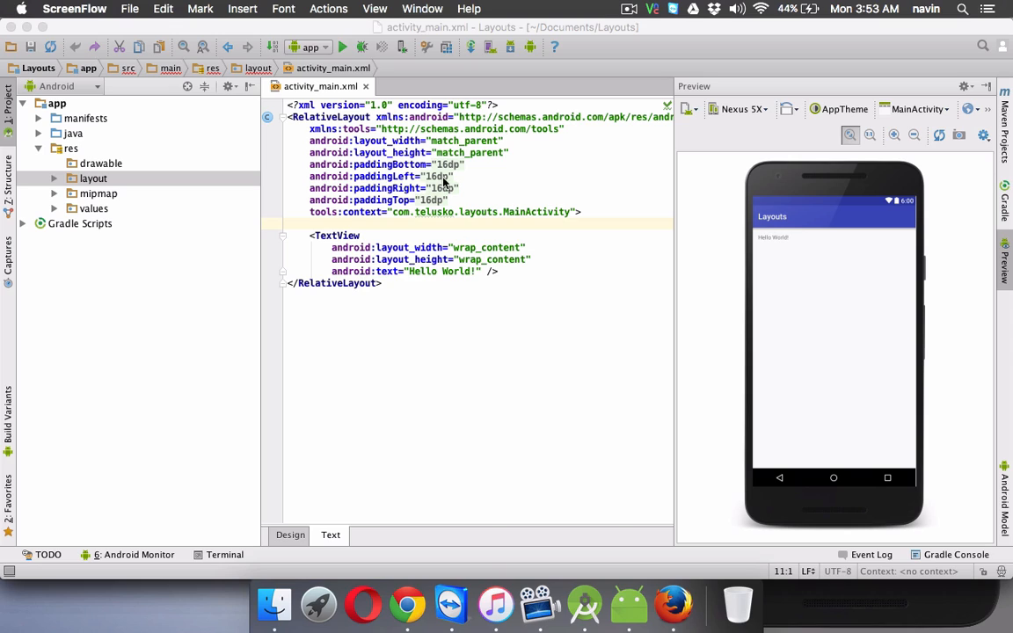
mouse_move(318, 220)
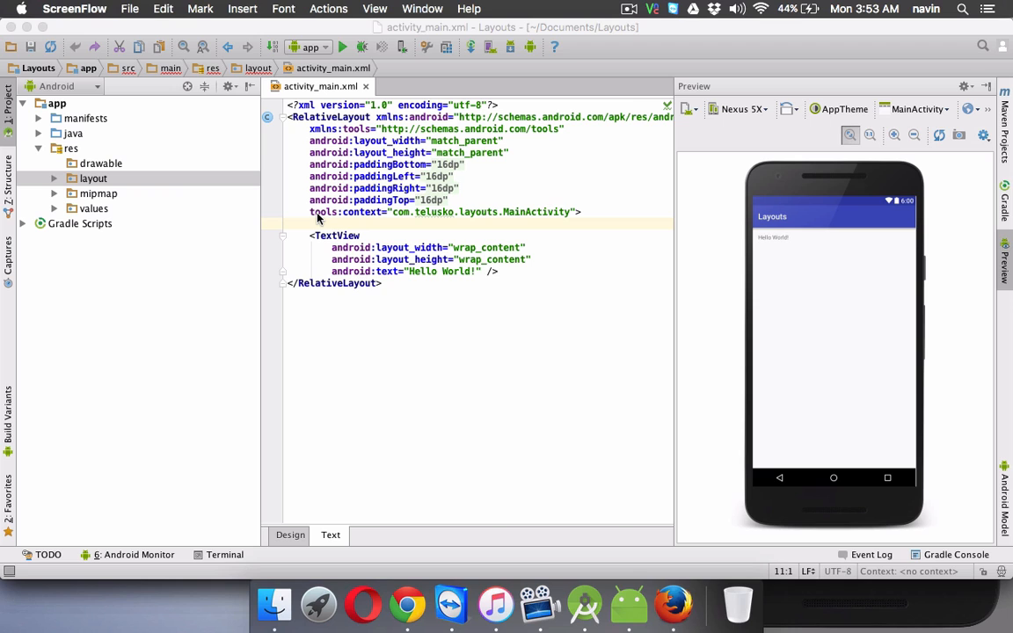
mouse_move(338, 292)
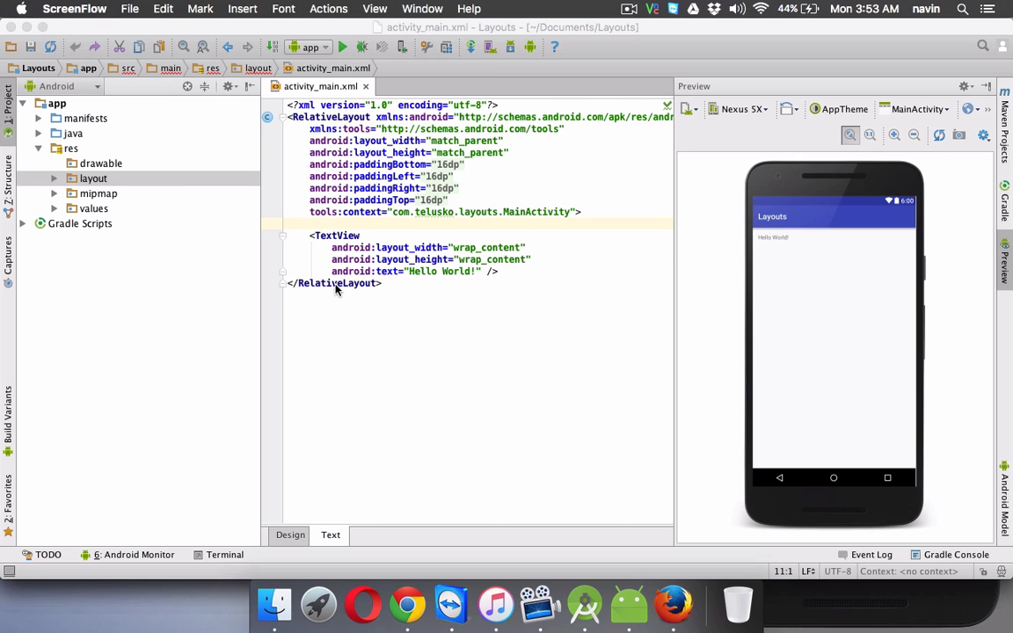
Drop a new Button beside the Hello World text and review its generated XML
click(291, 535)
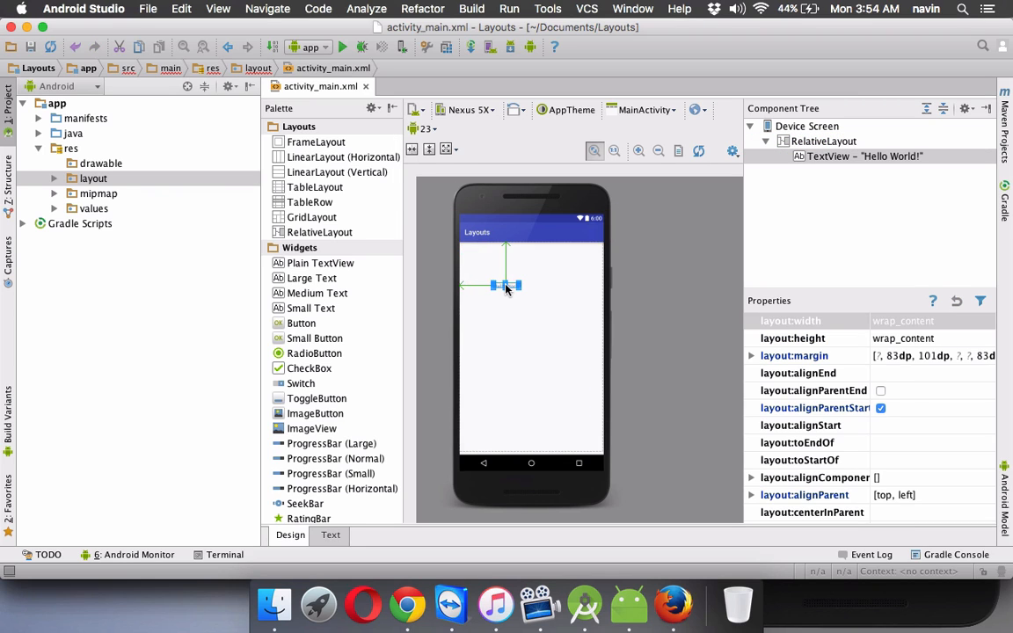
click(823, 141)
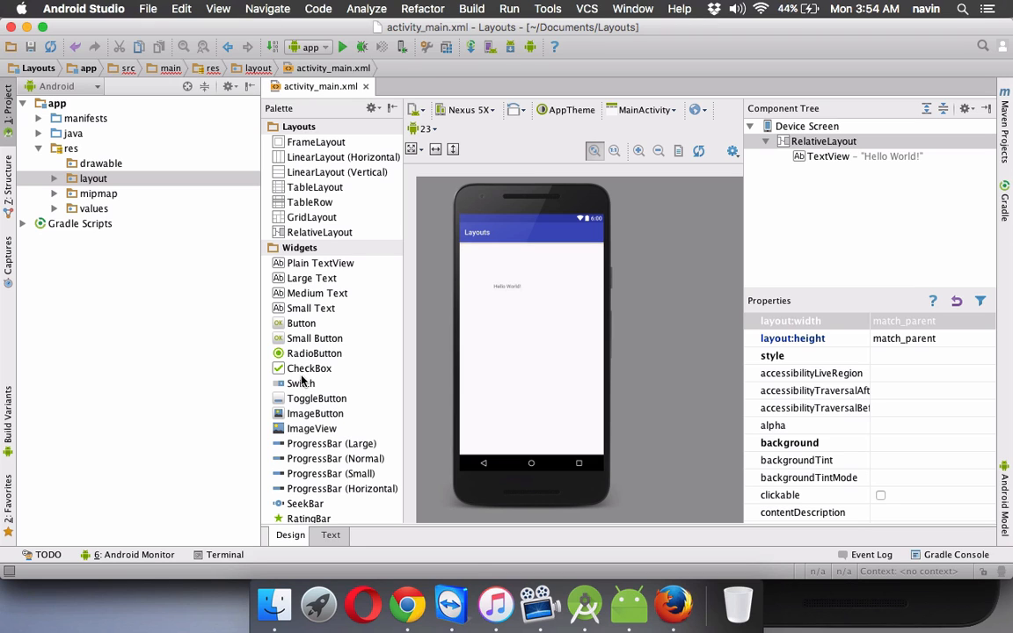
drag(300, 324, 559, 290)
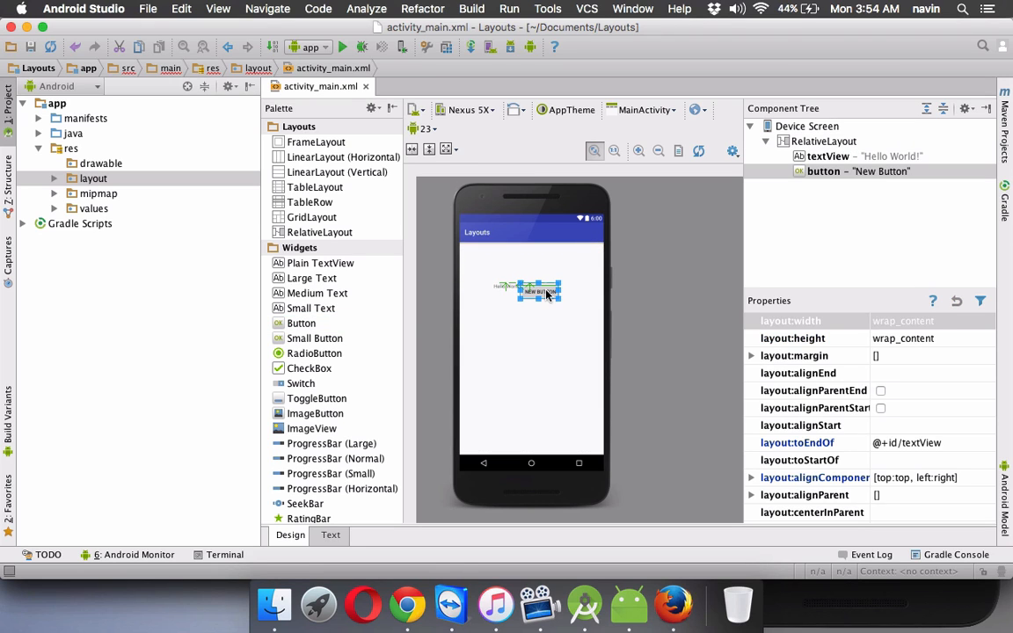
drag(537, 292, 560, 292)
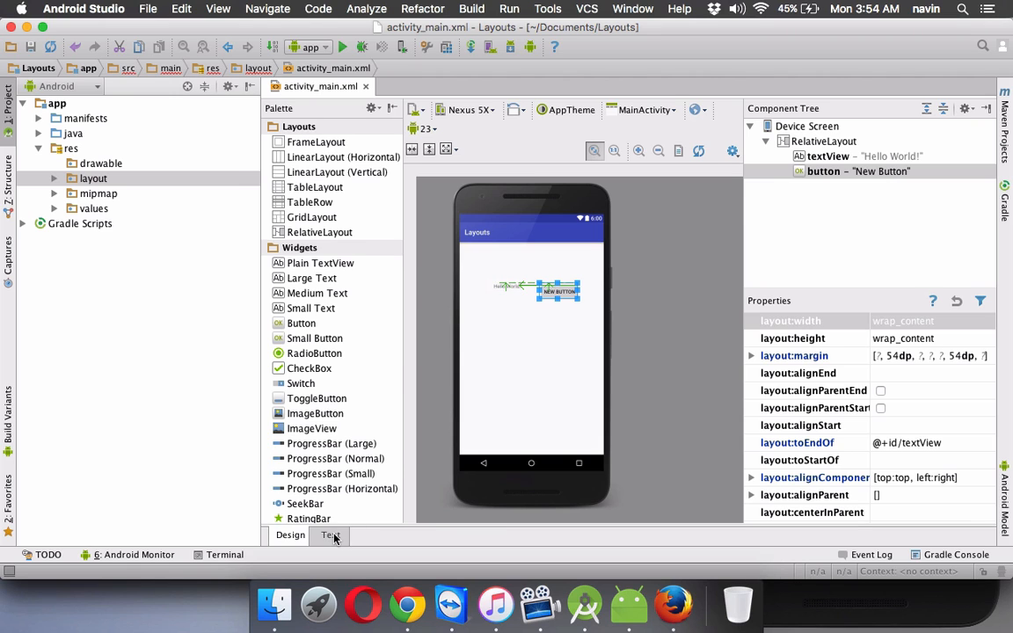
click(331, 535)
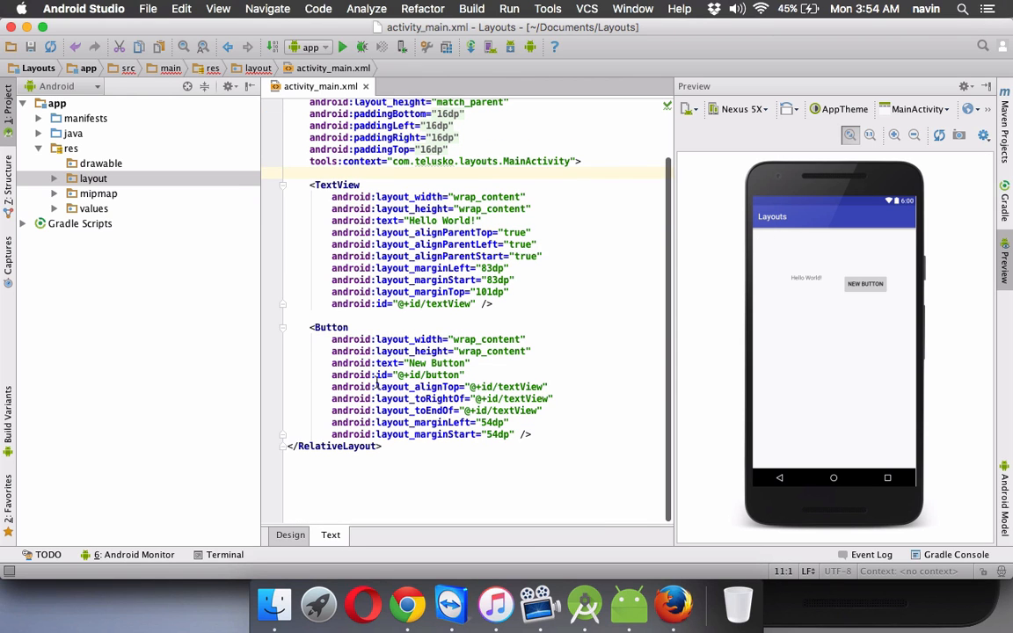
mouse_move(475, 397)
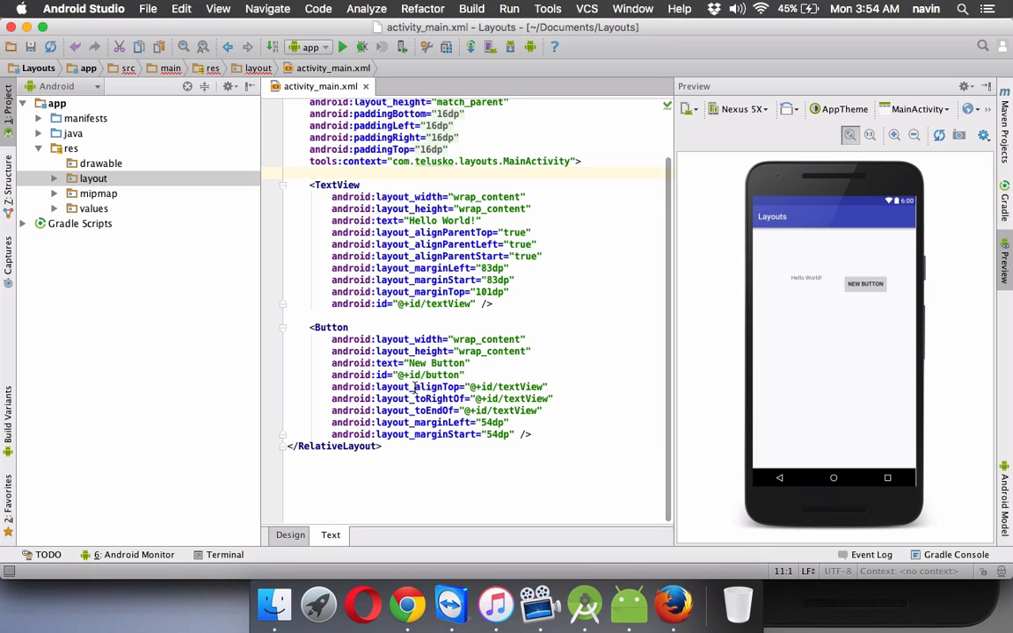
click(419, 397)
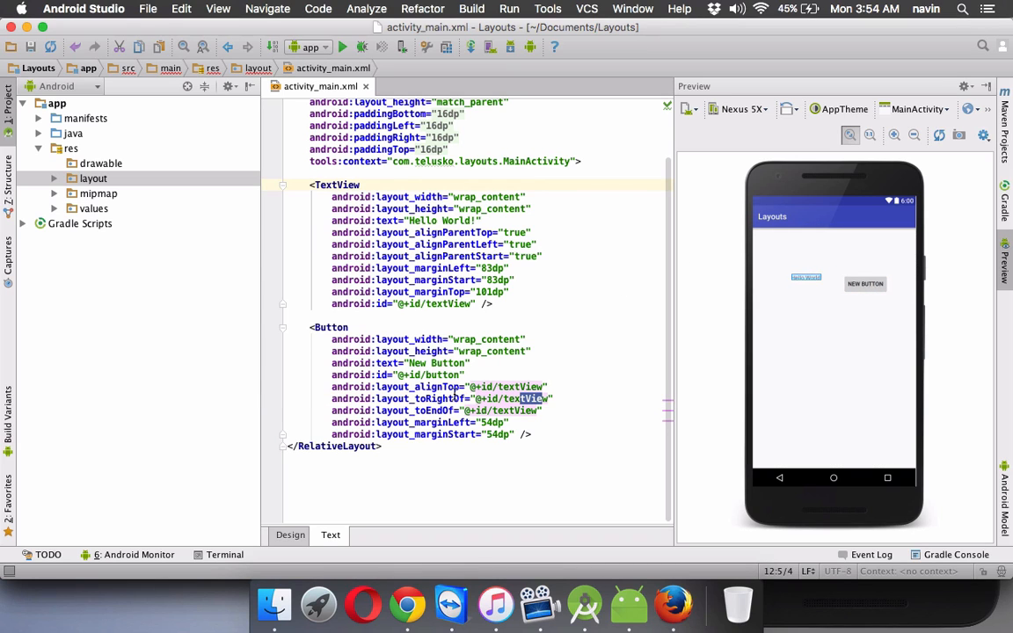
Move the button up toward the screen top and check the updated 56dp margin XML
click(291, 534)
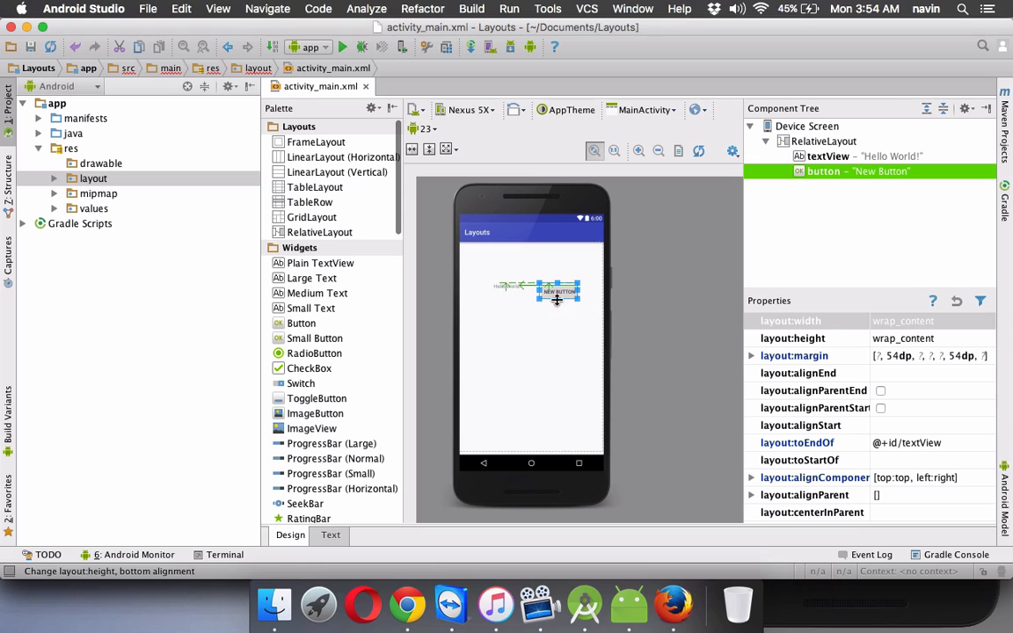
drag(560, 290, 559, 255)
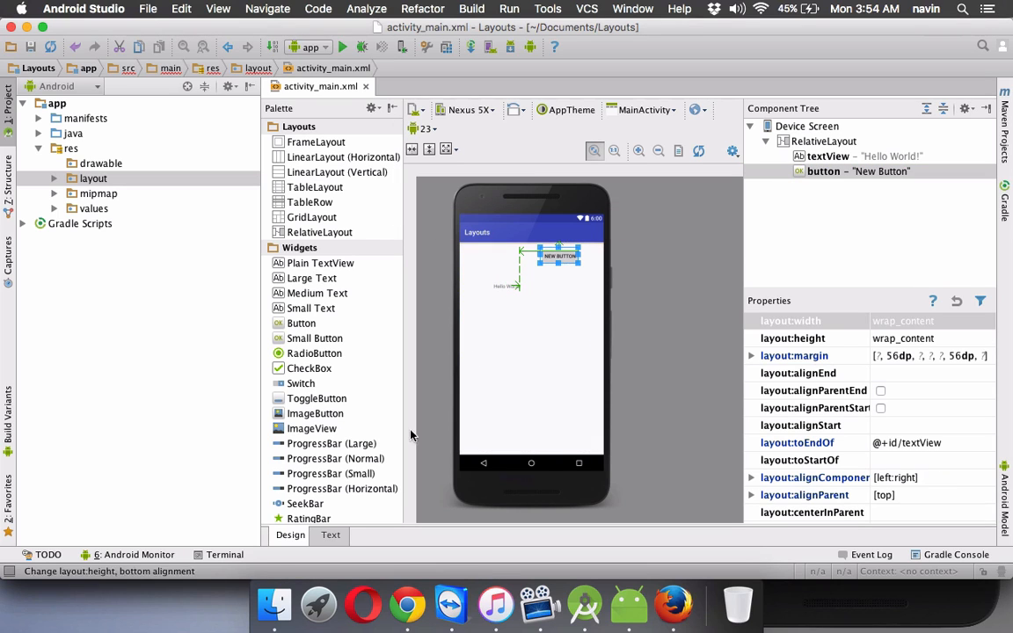
click(330, 535)
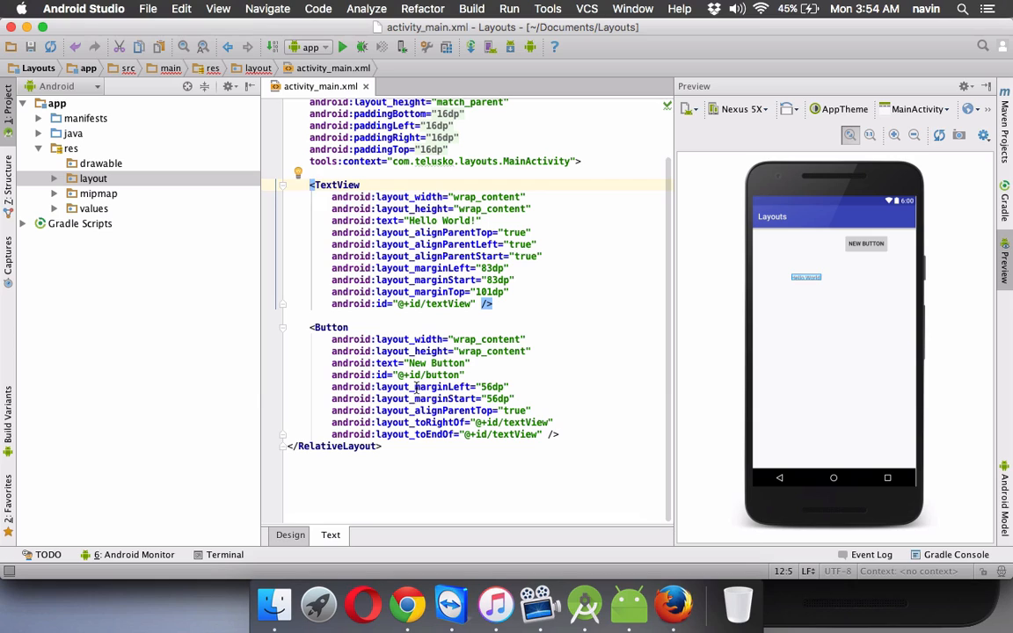
click(426, 387)
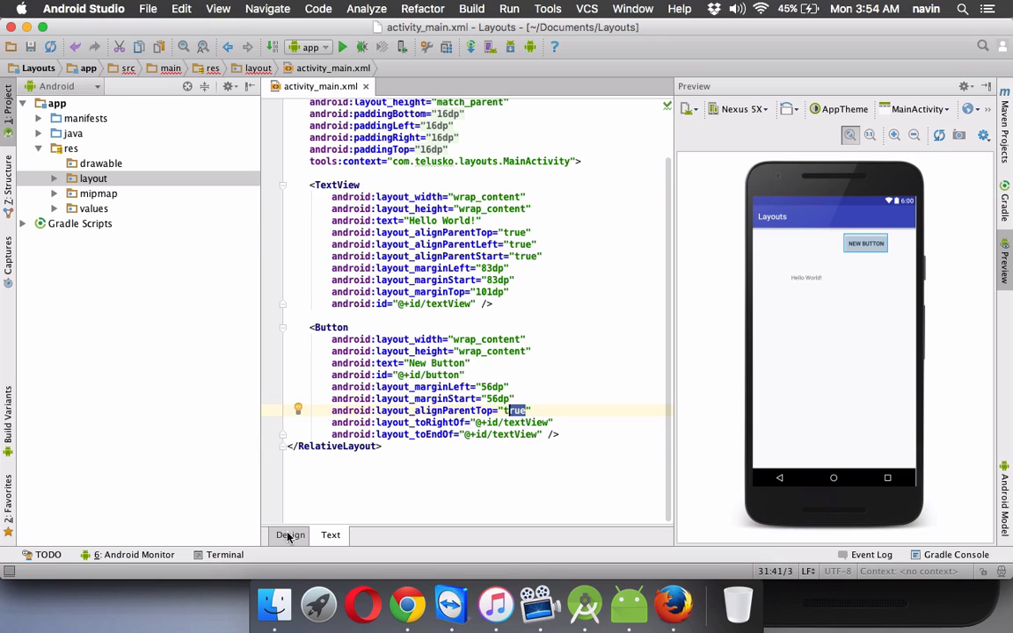
Place a button below the Hello World text in the visual design view
click(290, 535)
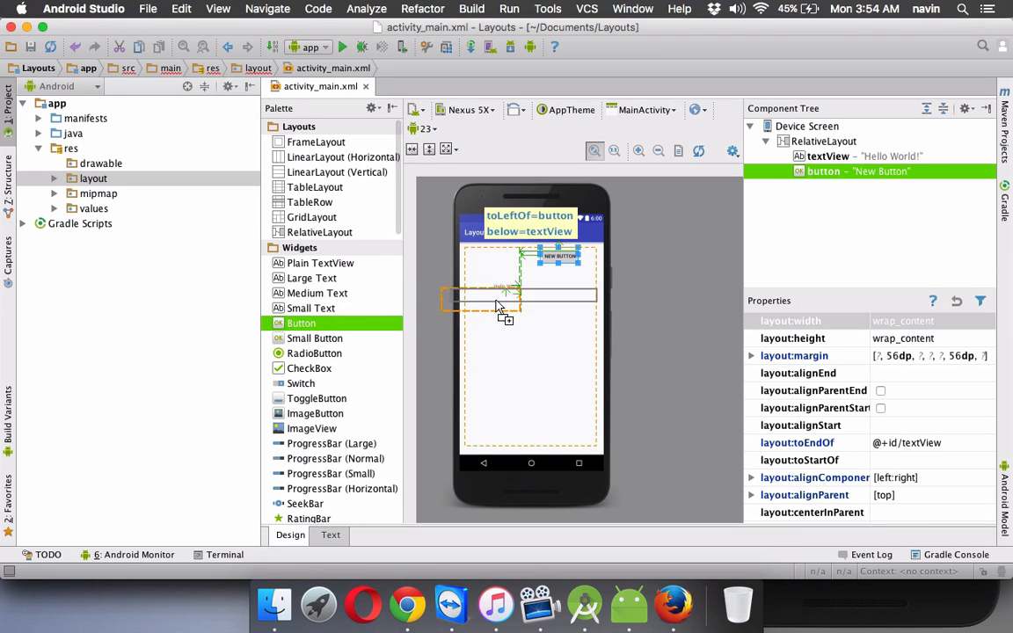
drag(301, 324, 529, 295)
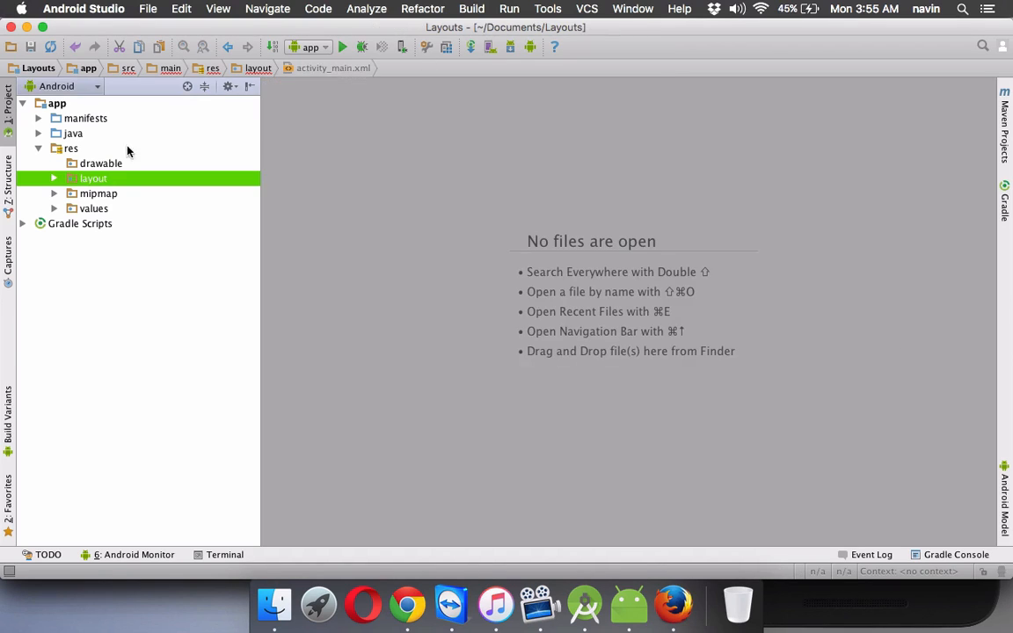
Open activity_linear_layout.xml and set the LinearLayout orientation to horizontal
click(53, 179)
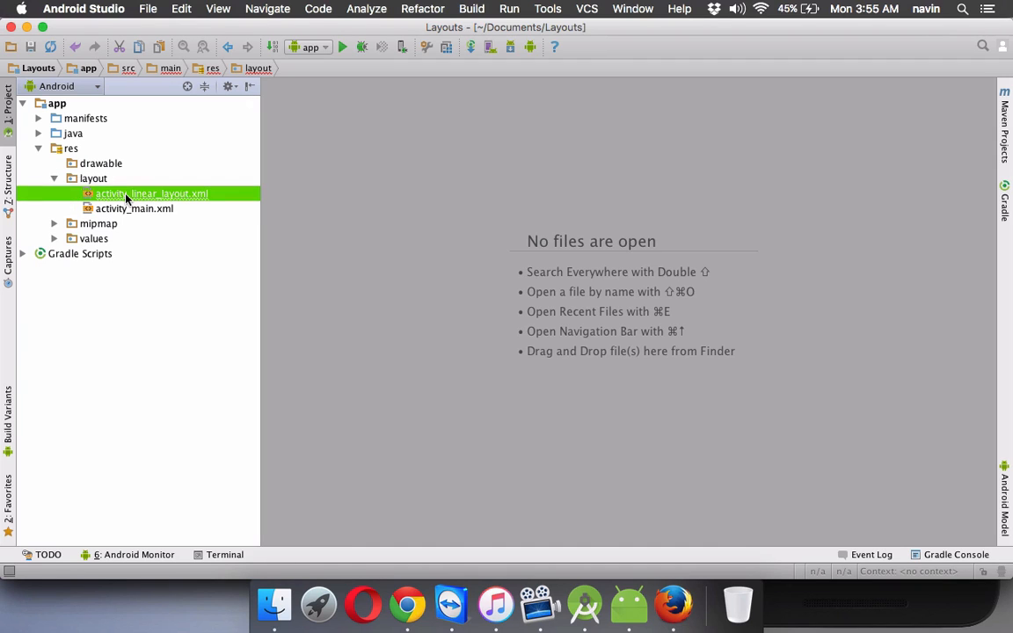
double_click(151, 193)
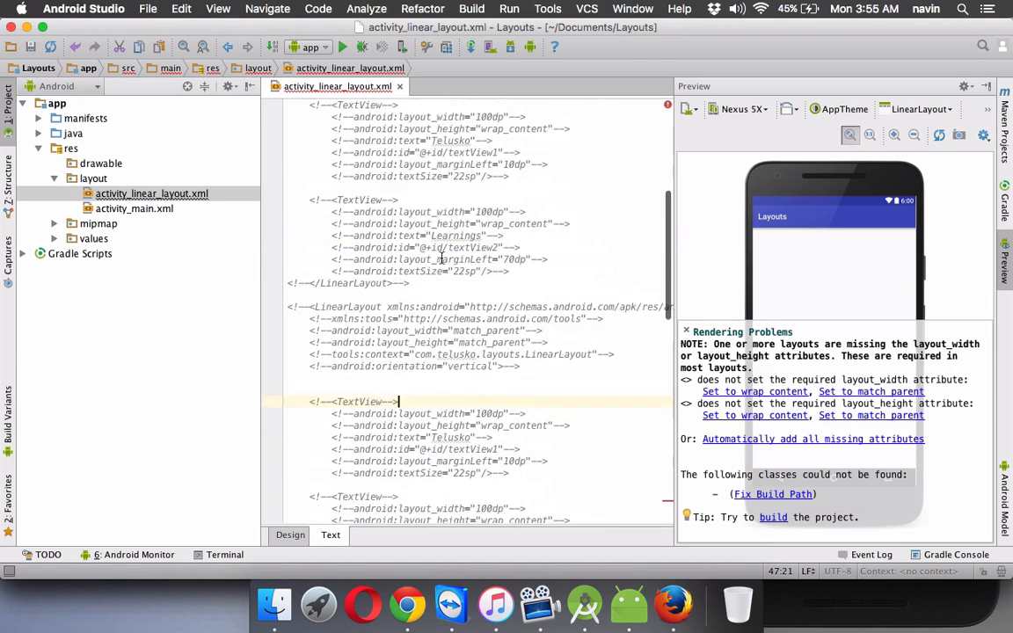
scroll(up, 3)
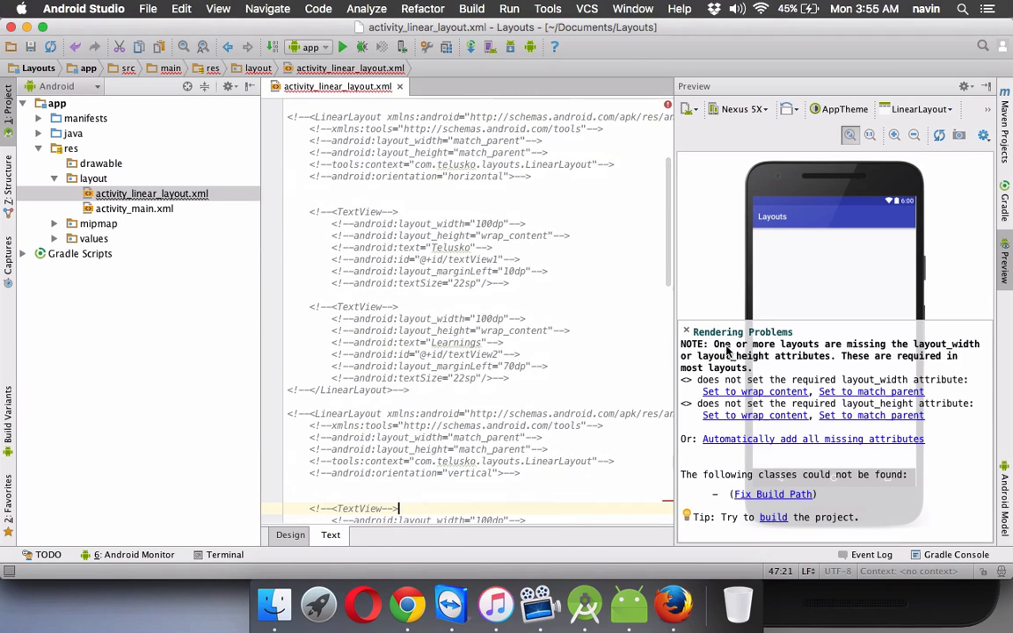
click(686, 330)
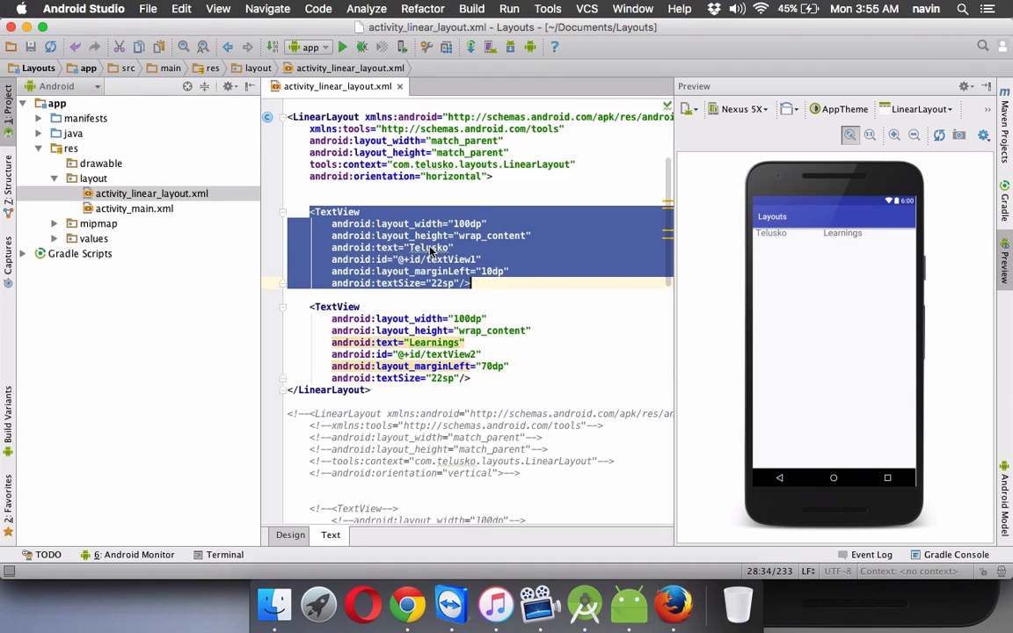
click(475, 378)
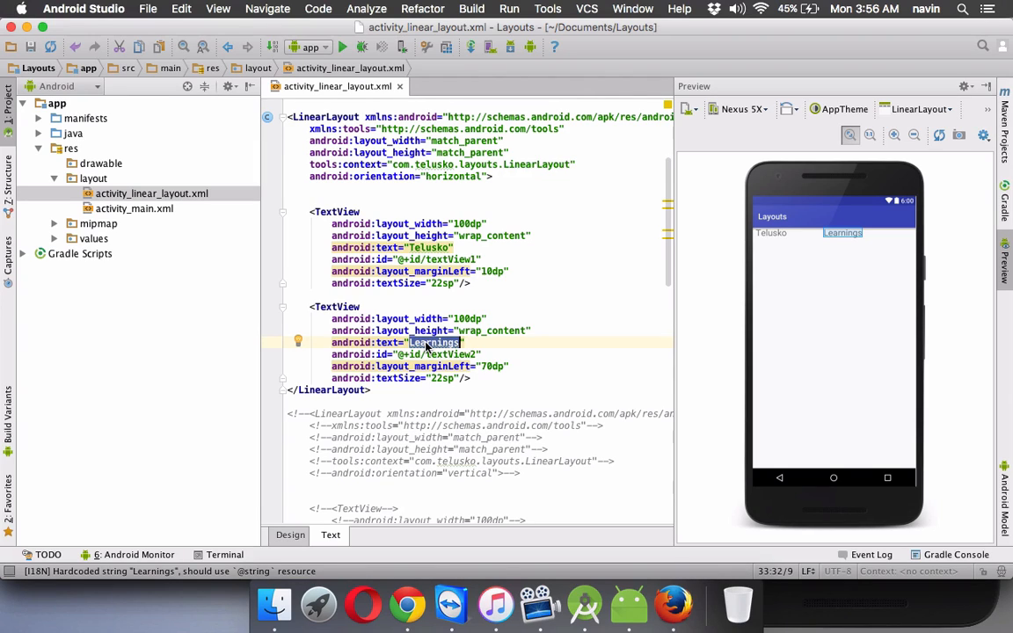
Change the second TextView's layout_marginLeft to 70dp
click(310, 116)
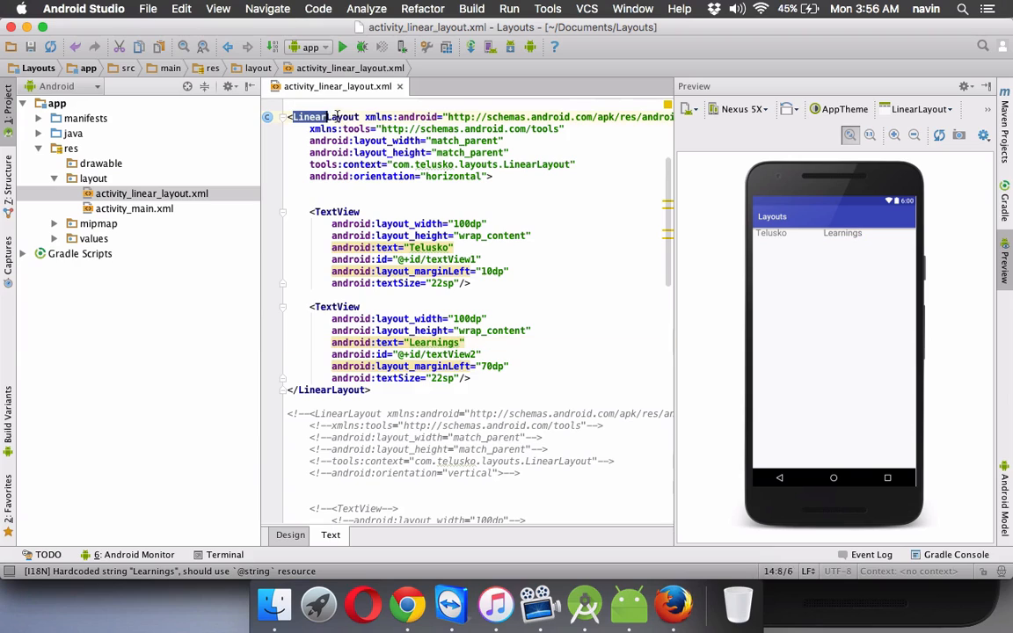
click(482, 175)
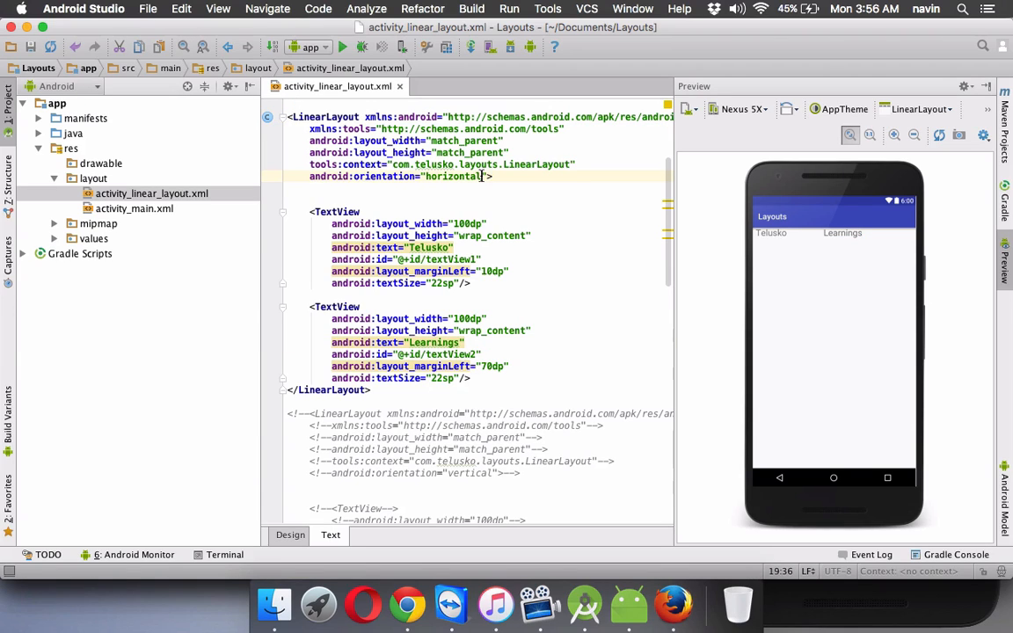
double_click(453, 176)
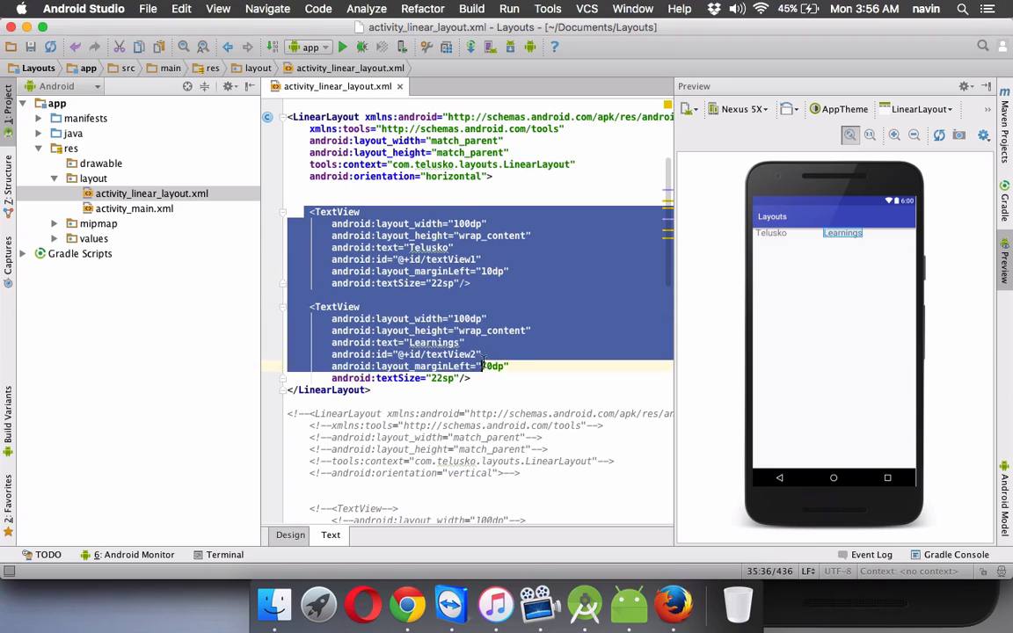
text(70dp)
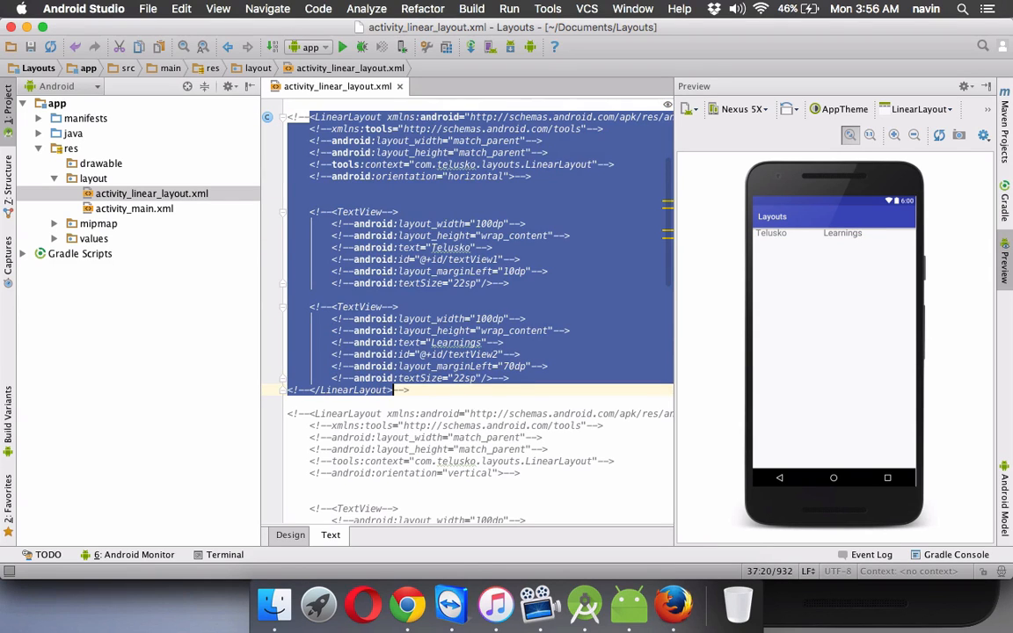
Scroll down to the vertical LinearLayout block below the horizontal example
scroll(down, 3)
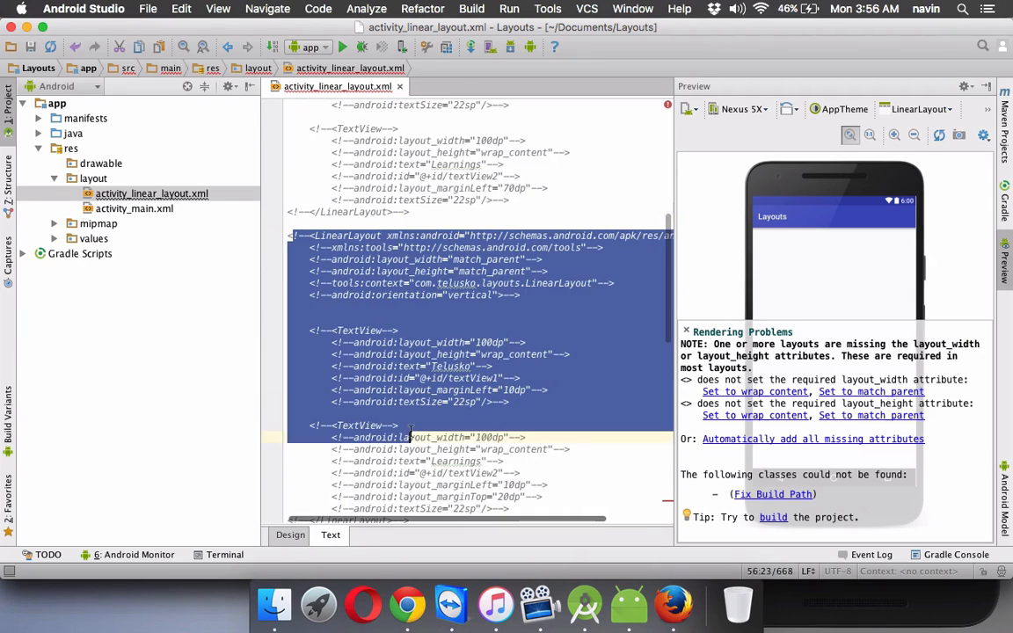
scroll(down, 3)
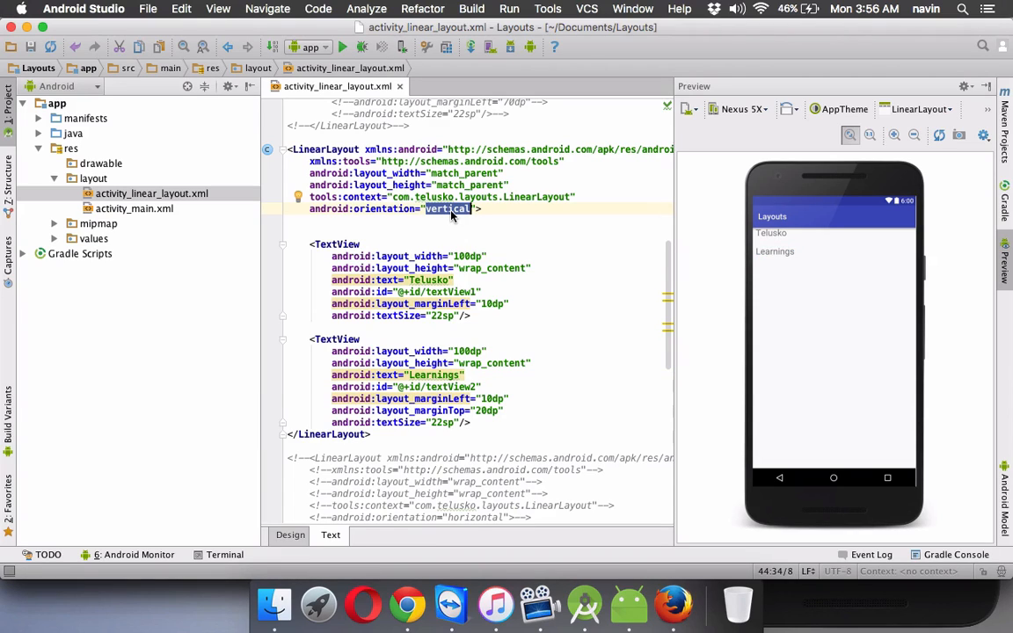
mouse_move(443, 218)
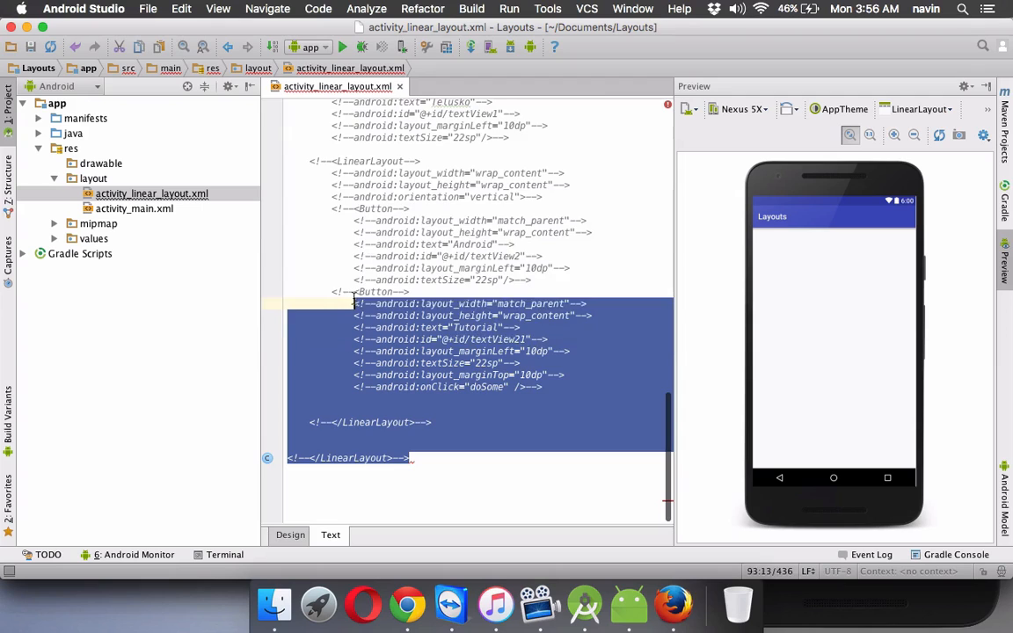
Review the nested layout with Telusko, Android and Tutorial buttons, then close activity_linear_layout.xml
scroll(up, 3)
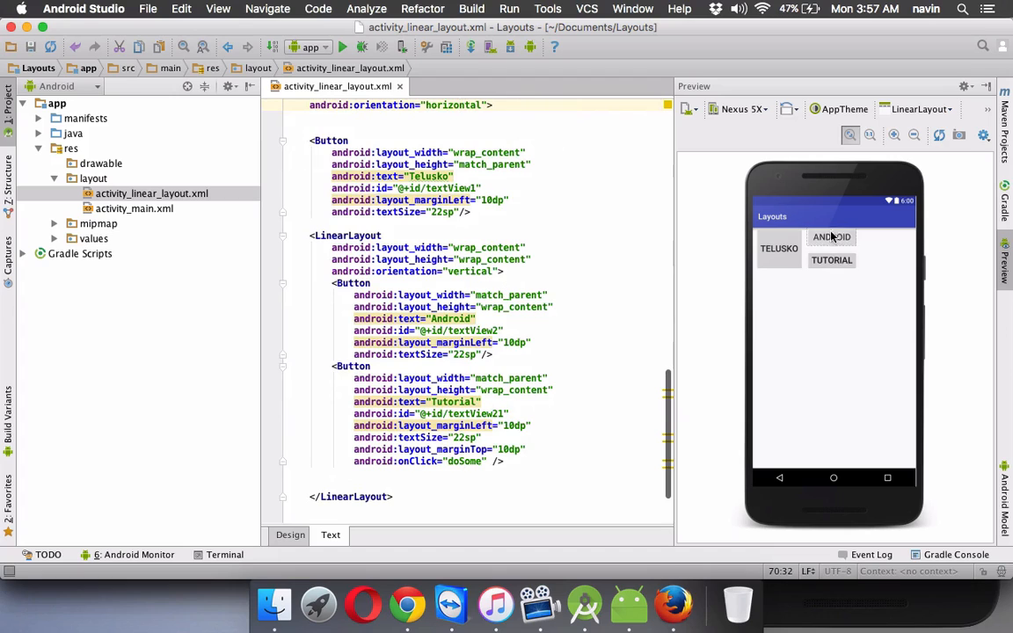
scroll(down, 3)
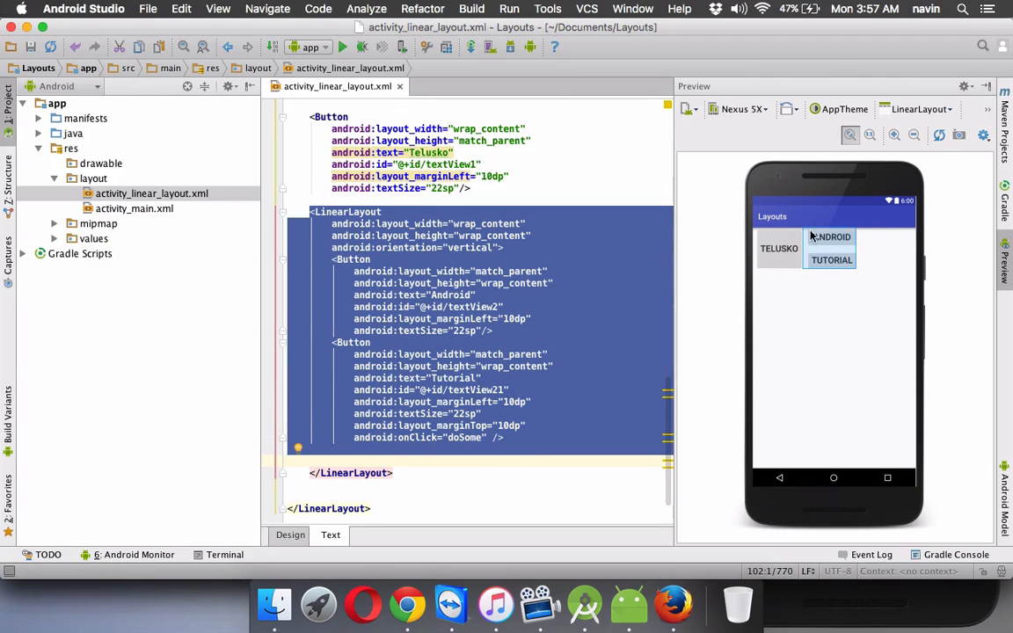
mouse_move(499, 332)
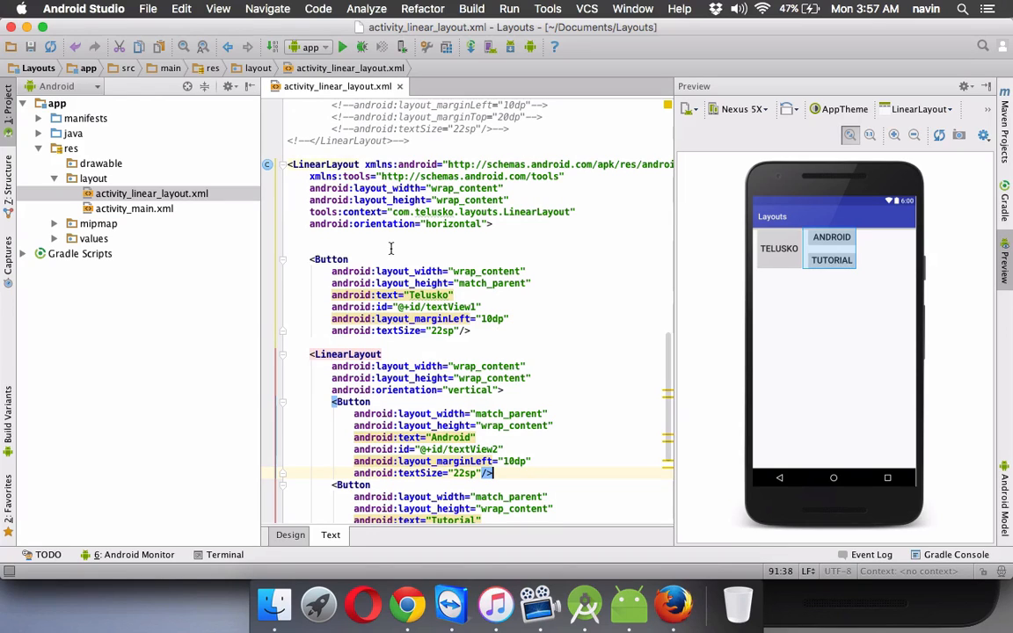
click(327, 166)
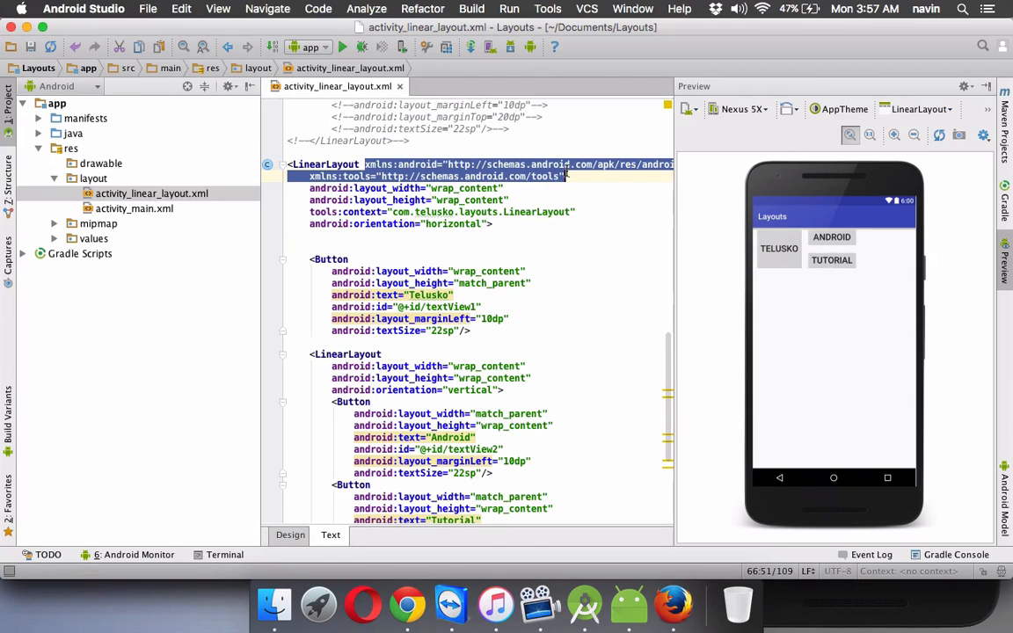
scroll(down, 3)
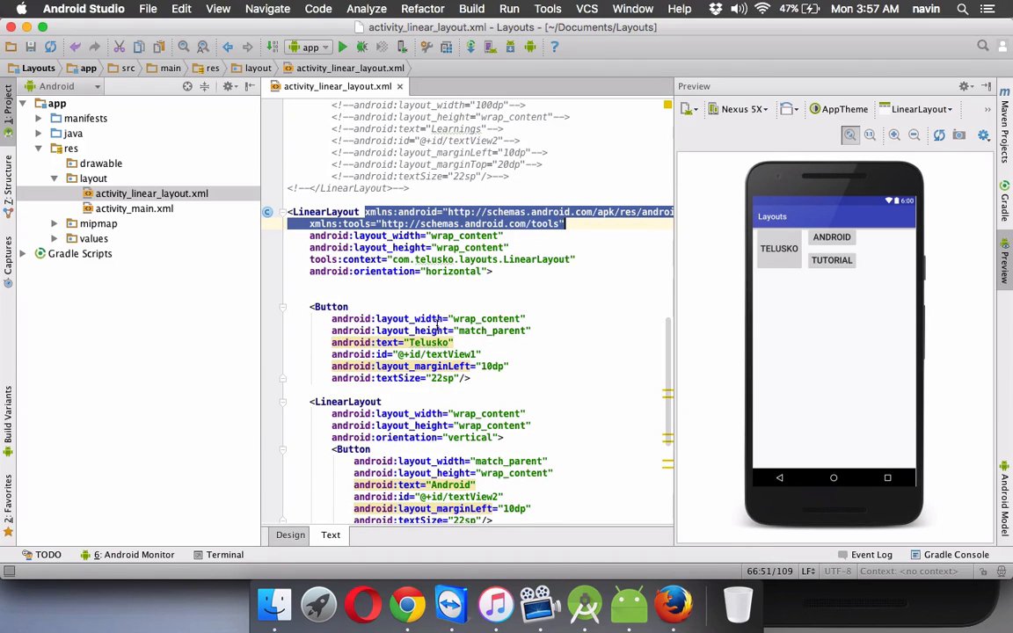
scroll(up, 3)
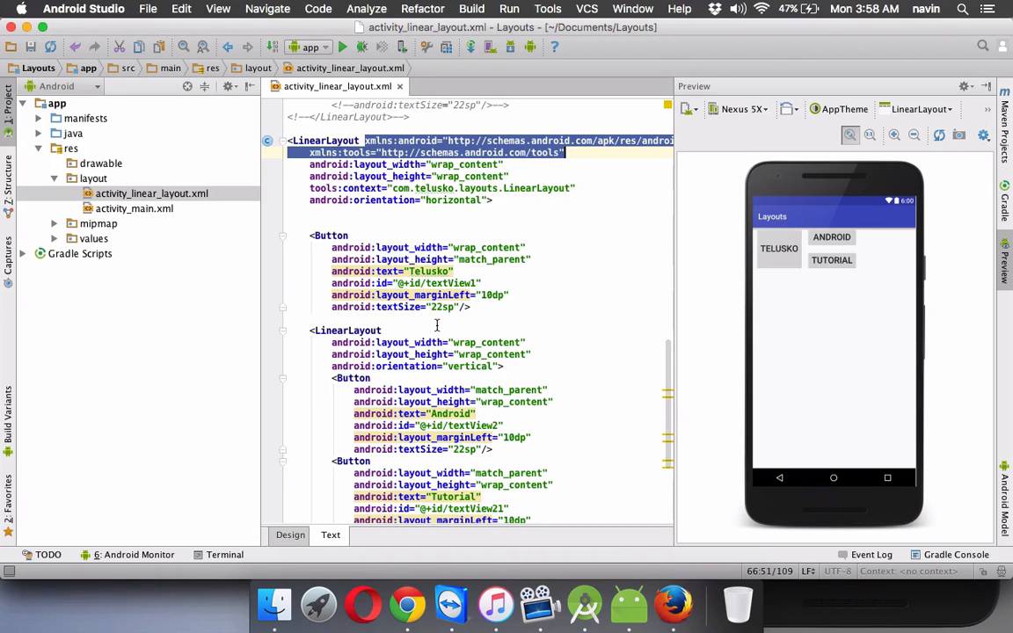
click(380, 87)
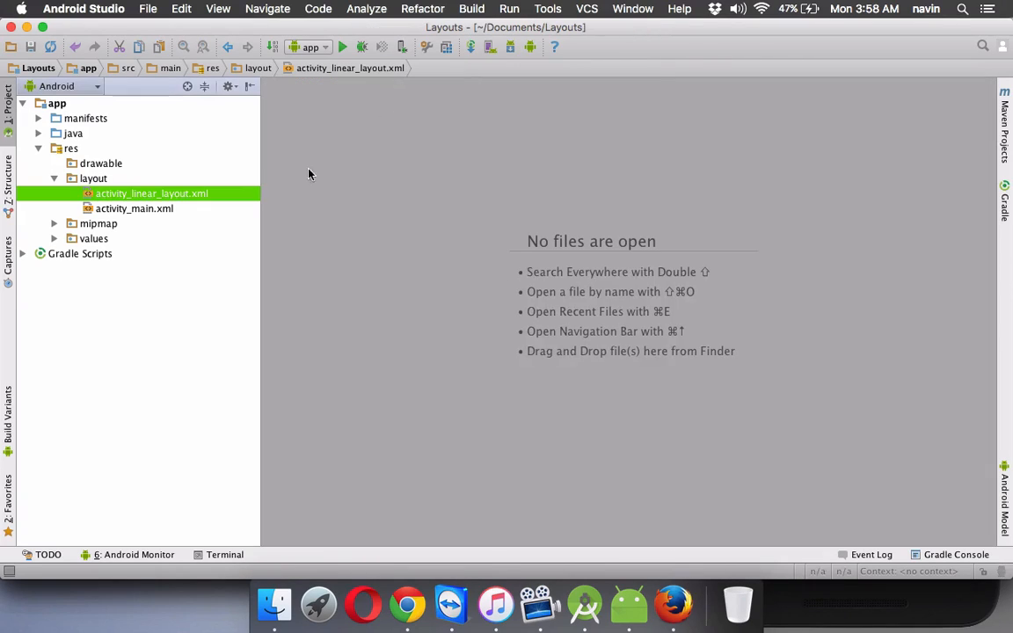
Create a new empty activity named FrameDemo from the app's New menu
right_click(94, 177)
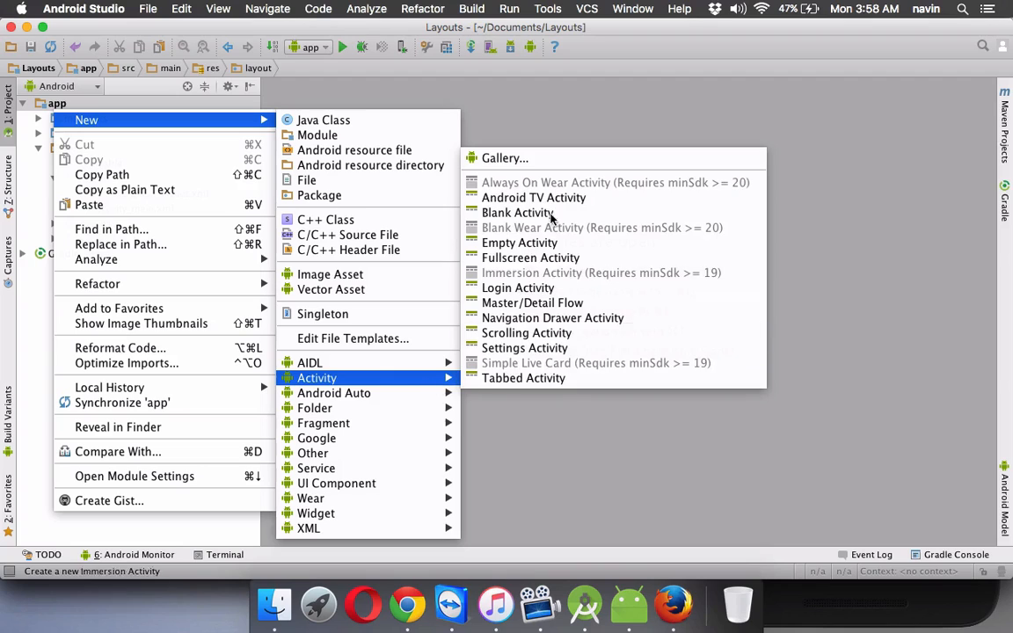
click(518, 243)
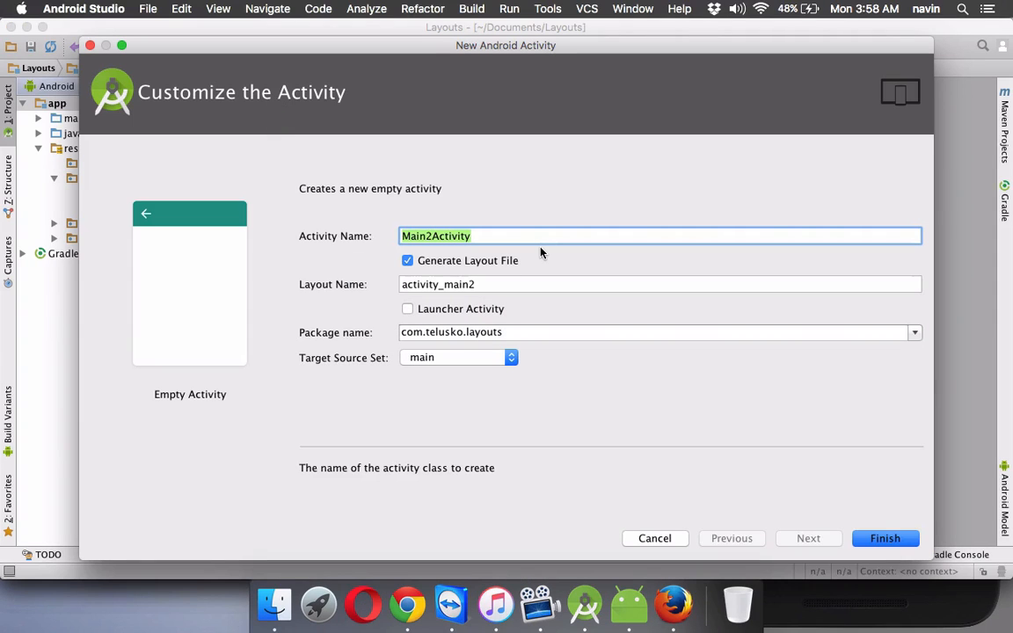
text(FrameDe)
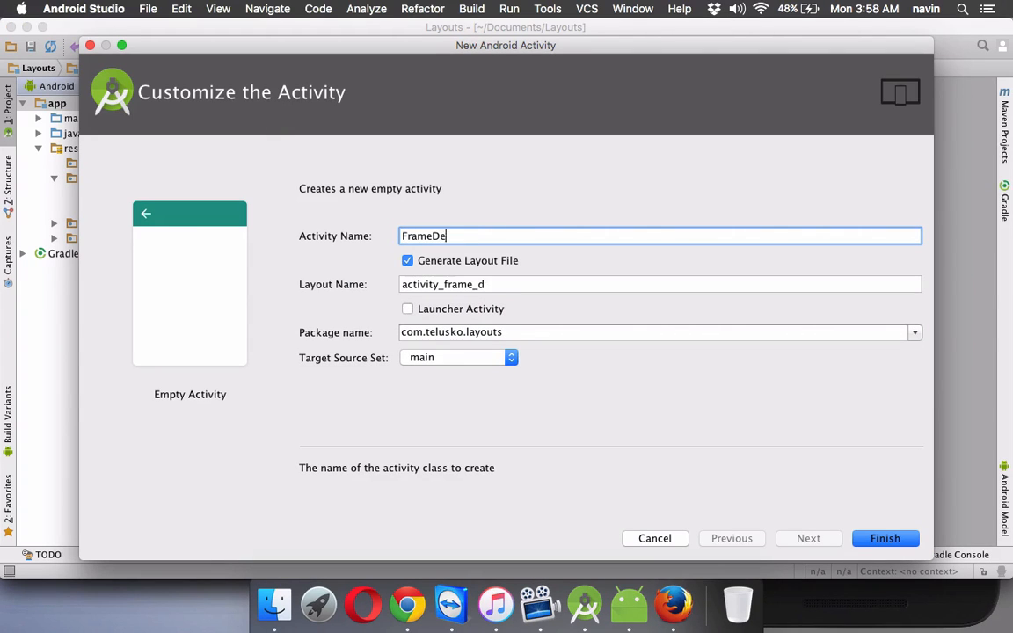
click(885, 538)
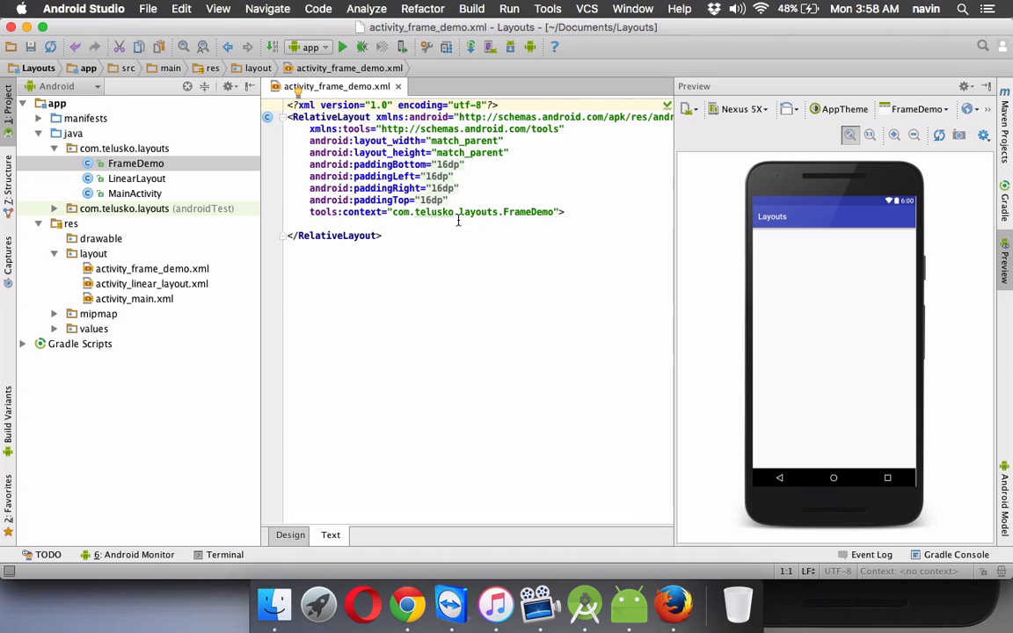
mouse_move(306, 165)
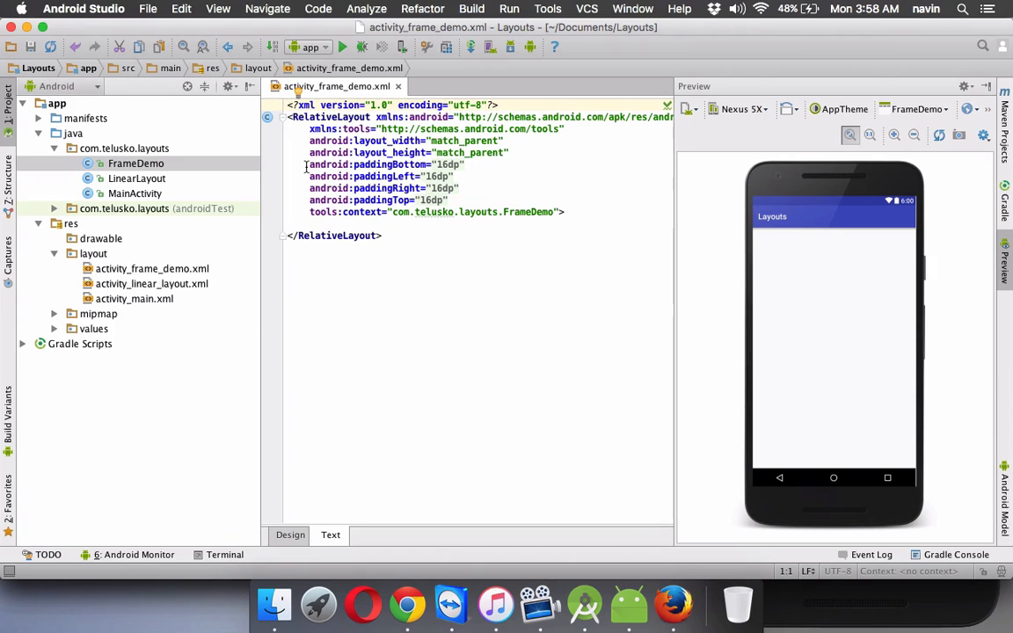
Delete the four android:padding lines and rename the RelativeLayout root to FrameLayout
drag(310, 165, 447, 201)
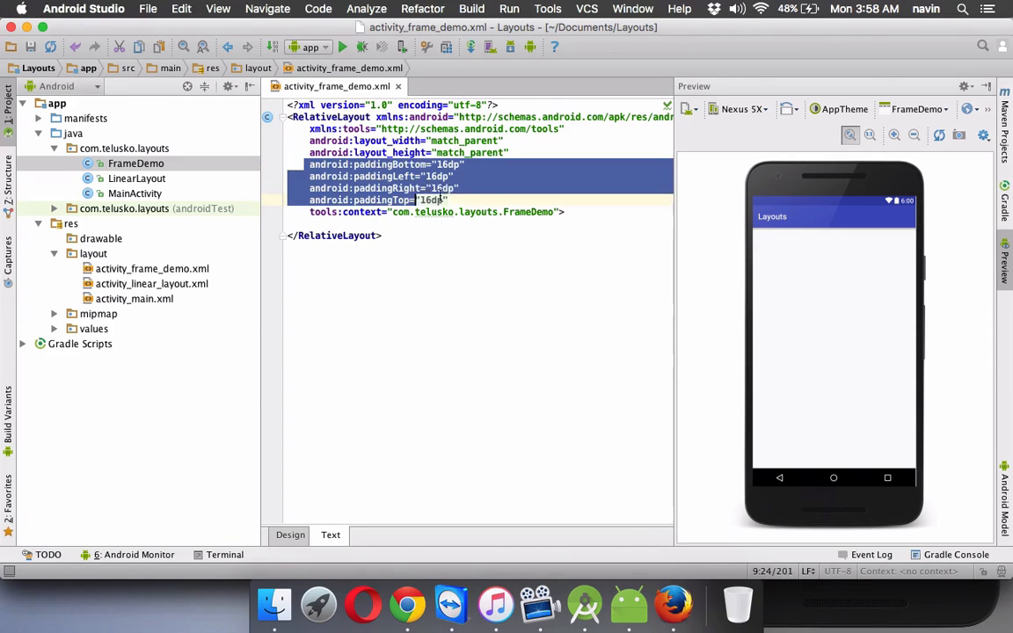
click(448, 200)
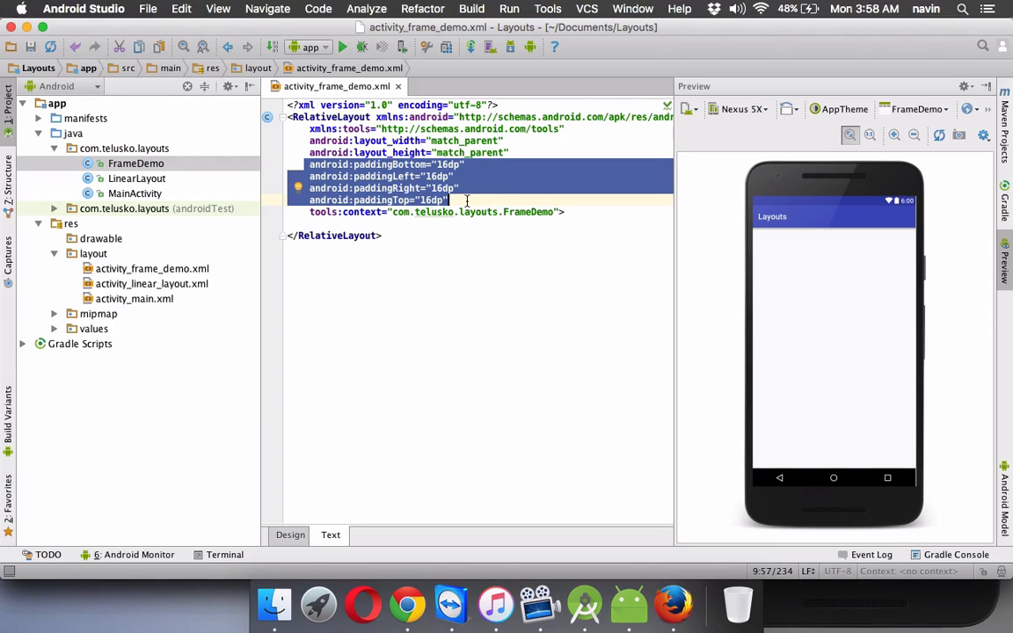
key(Delete)
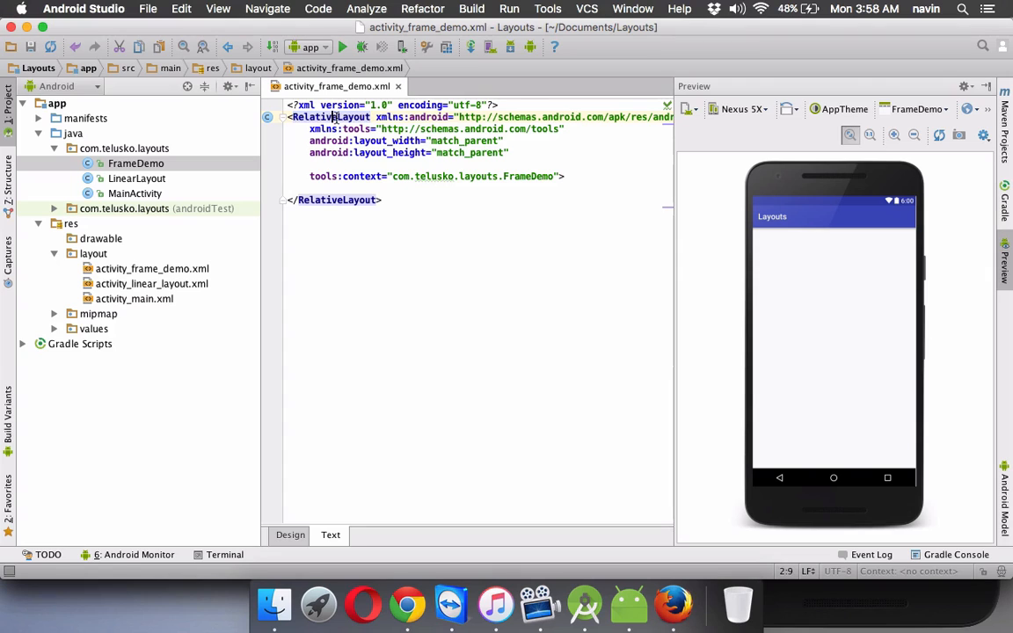
text(Fram)
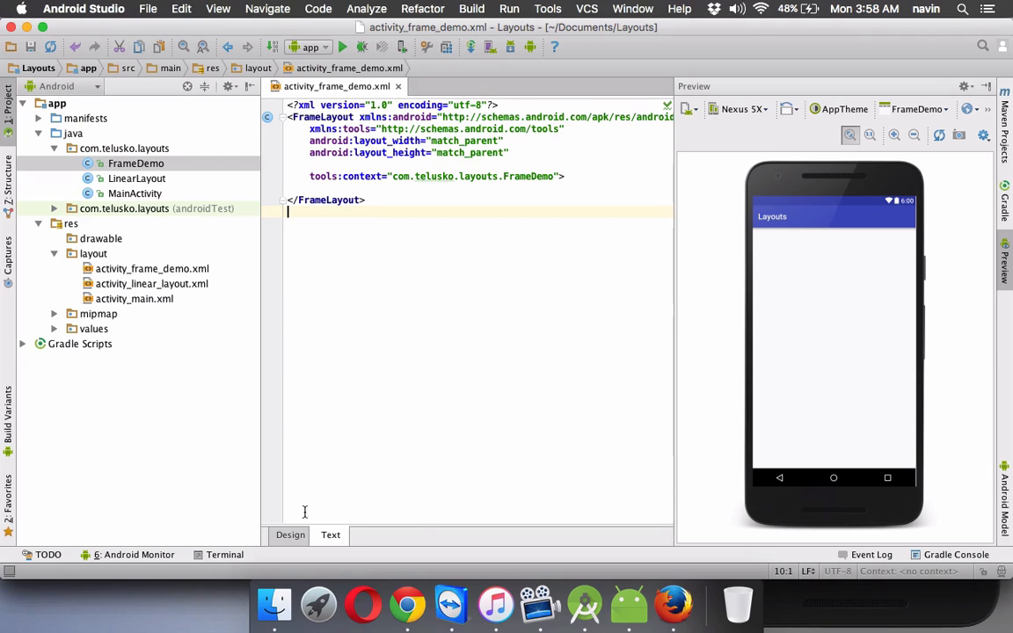
Drop an ImageView at the top-left of the FrameLayout in Design view
click(290, 535)
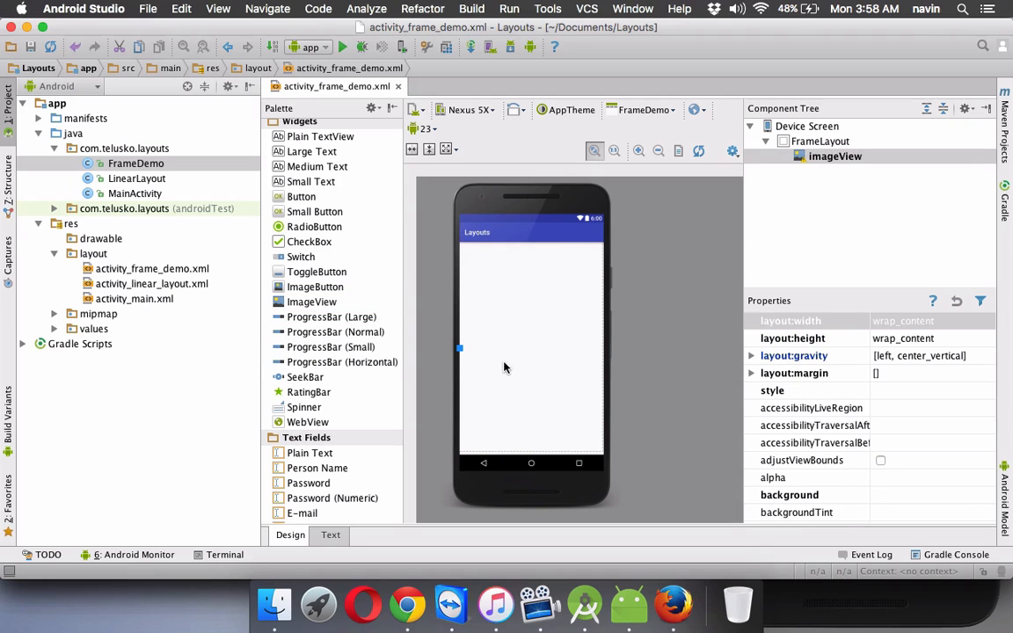
click(820, 141)
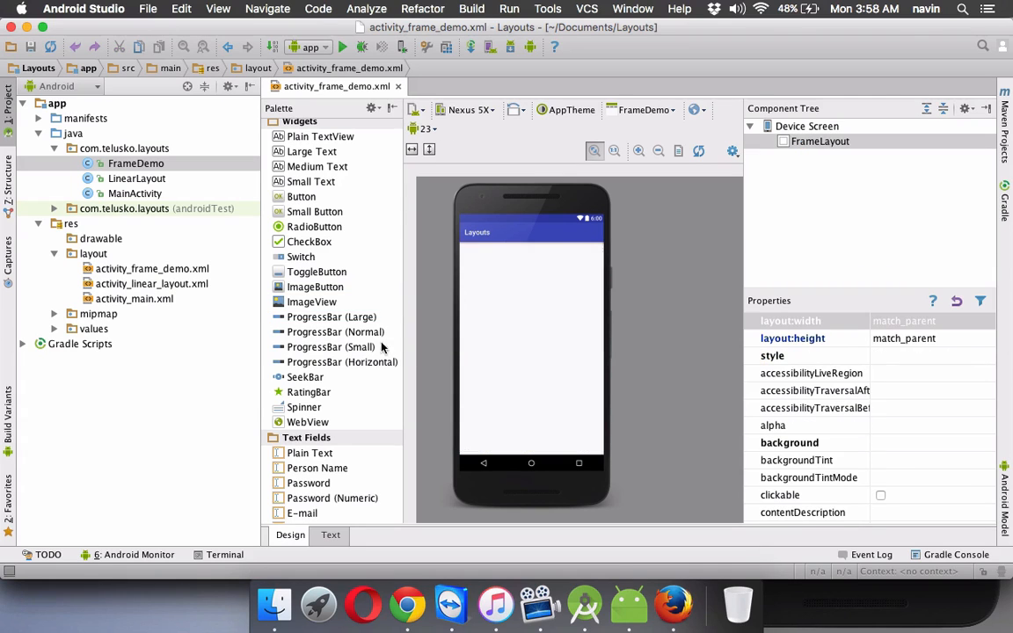
drag(311, 302, 479, 278)
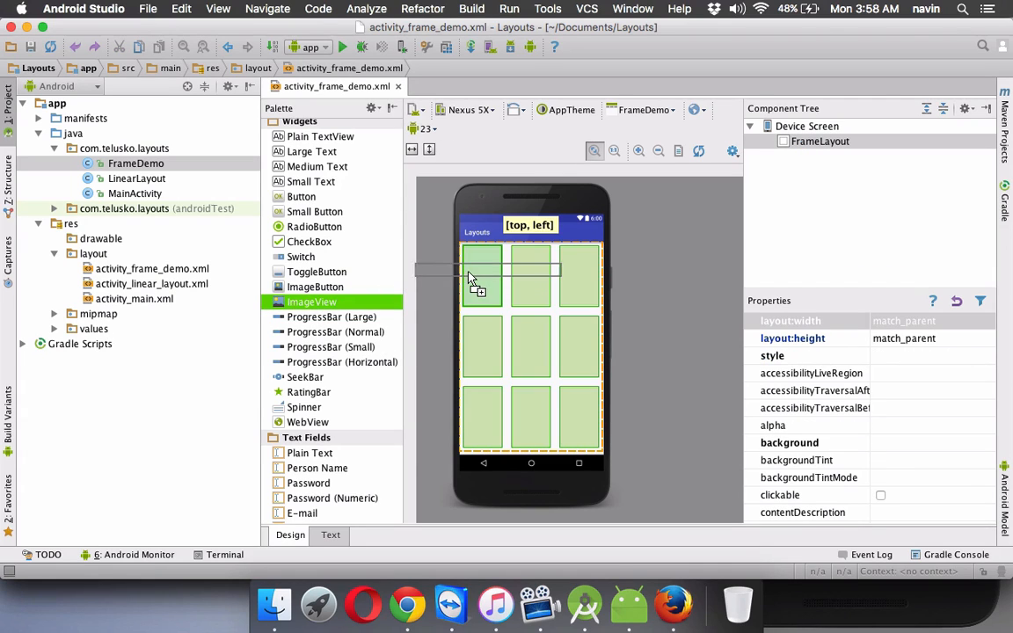
drag(311, 302, 482, 273)
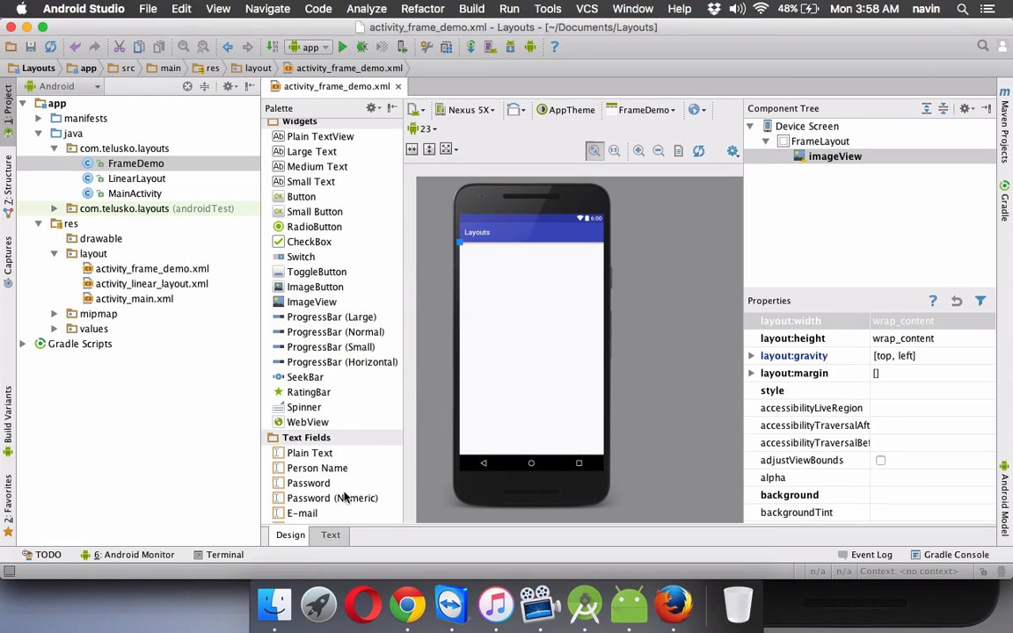
Set the ImageView's layout_width and layout_height to match_parent
click(331, 535)
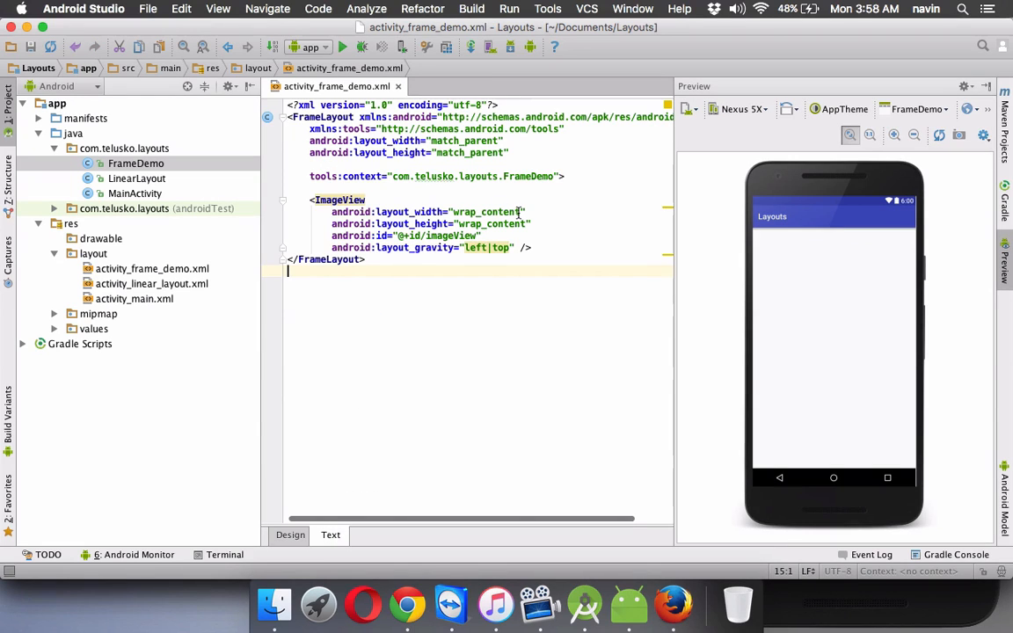
double_click(486, 211)
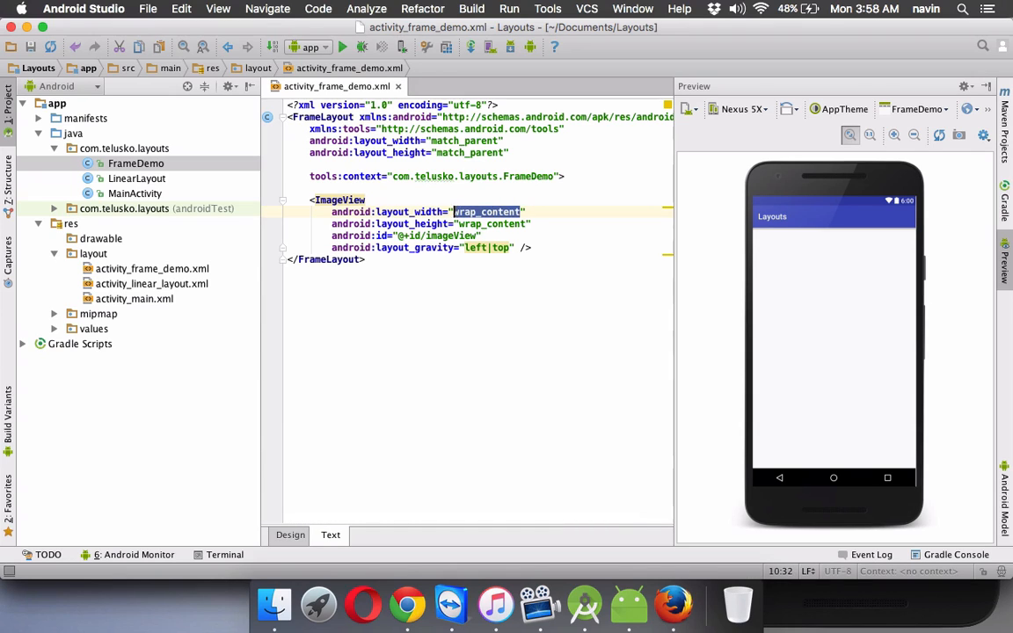
text(match_parent)
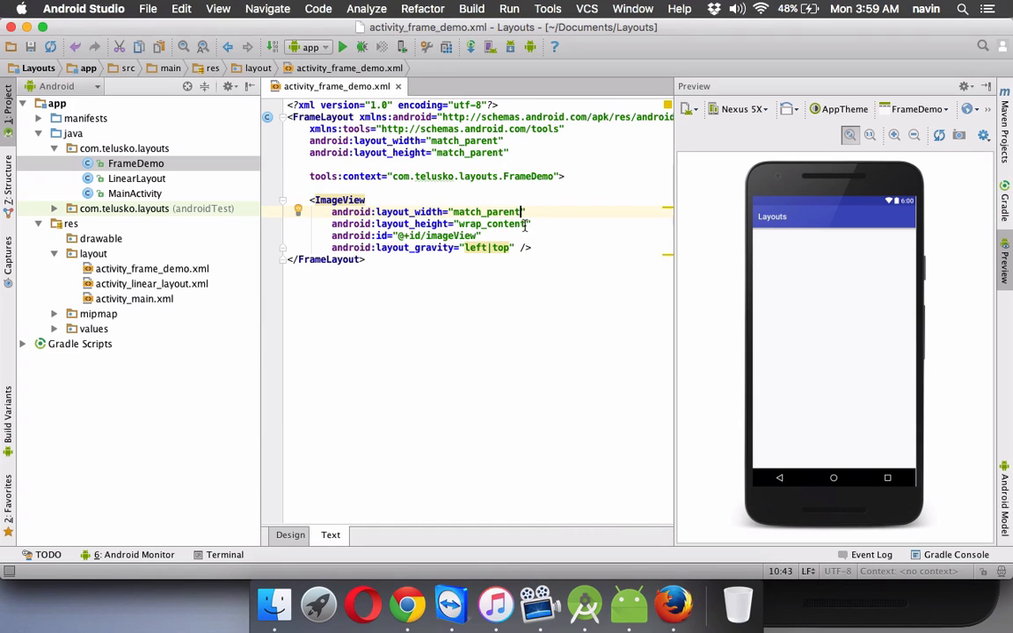
text(match_pa)
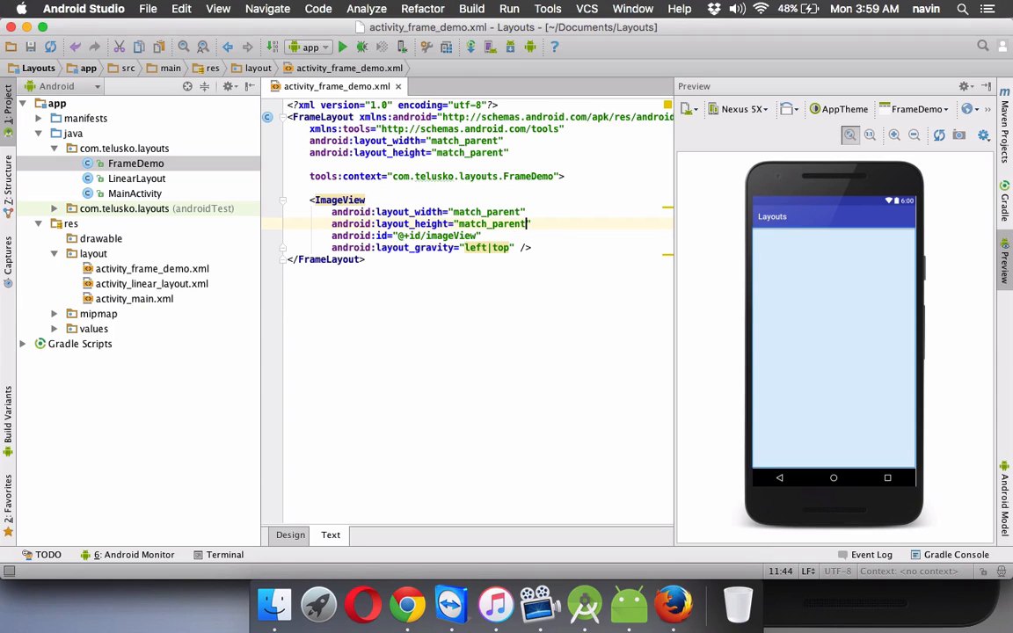
mouse_move(808, 355)
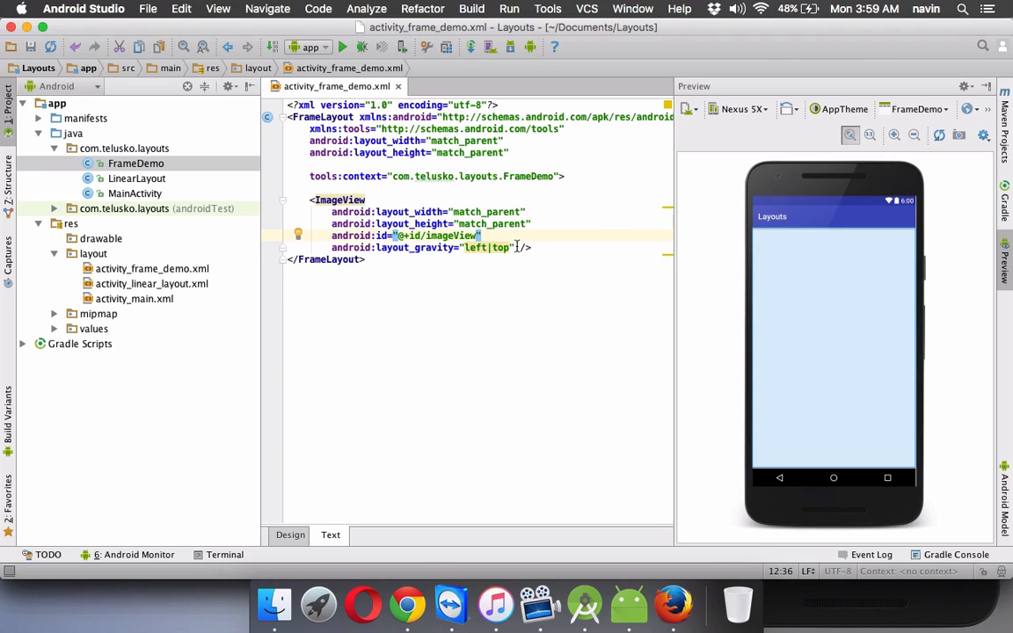
text(src=""/>)
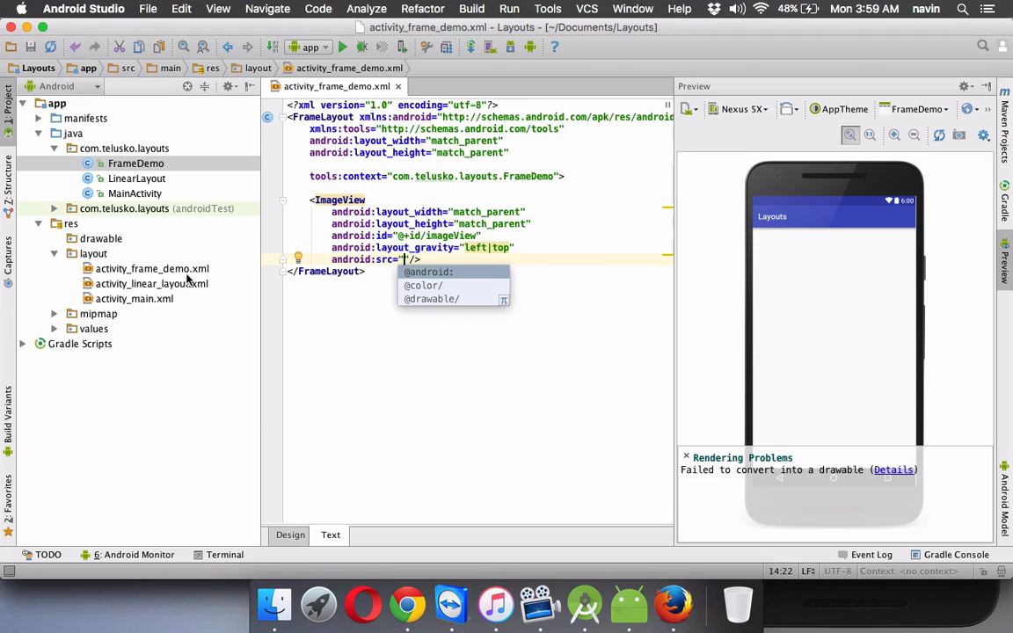
click(98, 313)
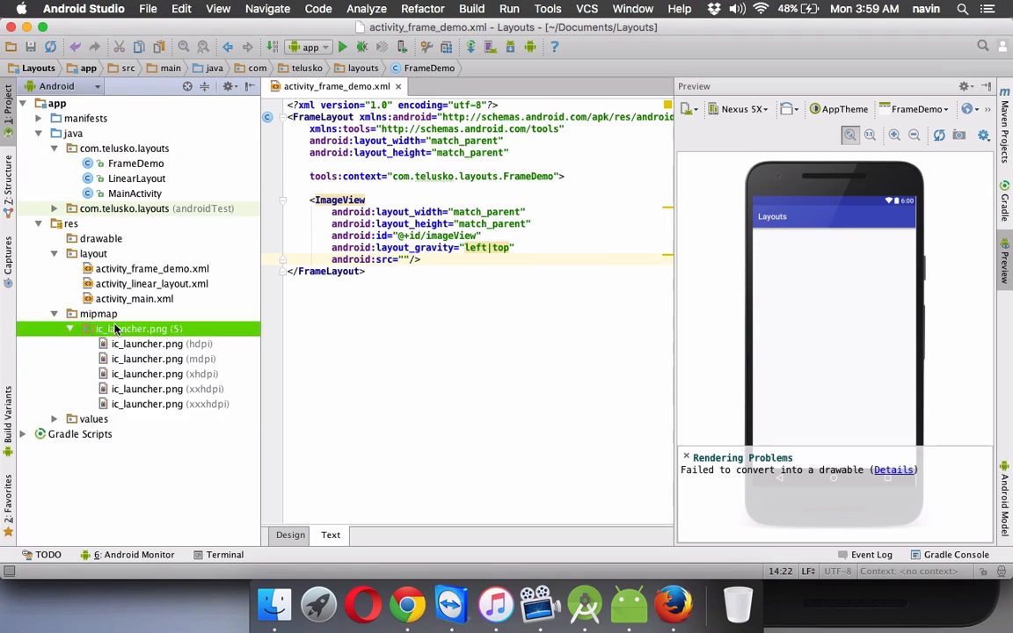
click(137, 329)
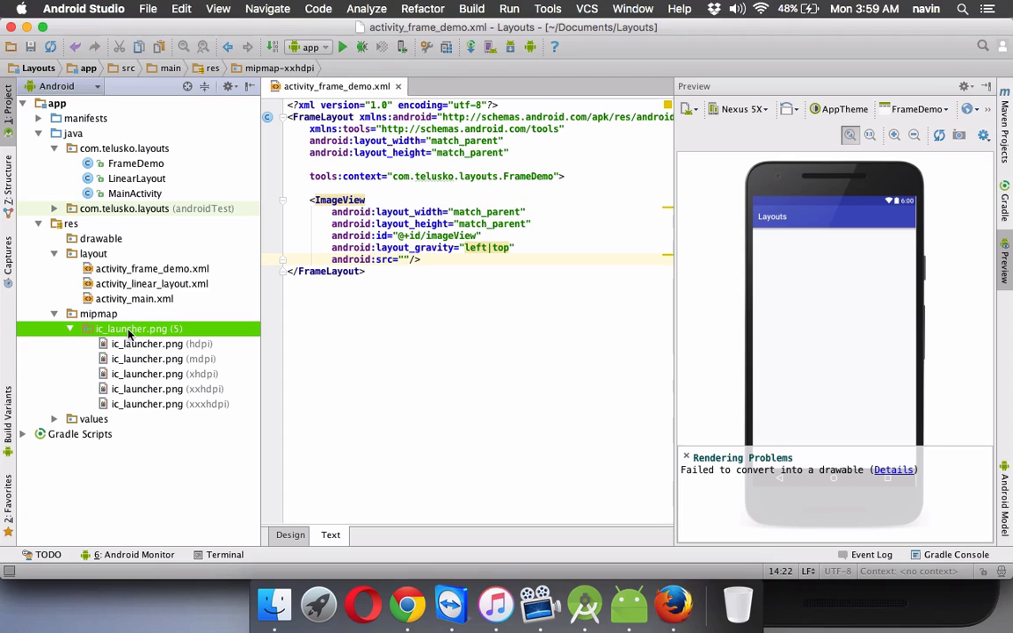
click(401, 258)
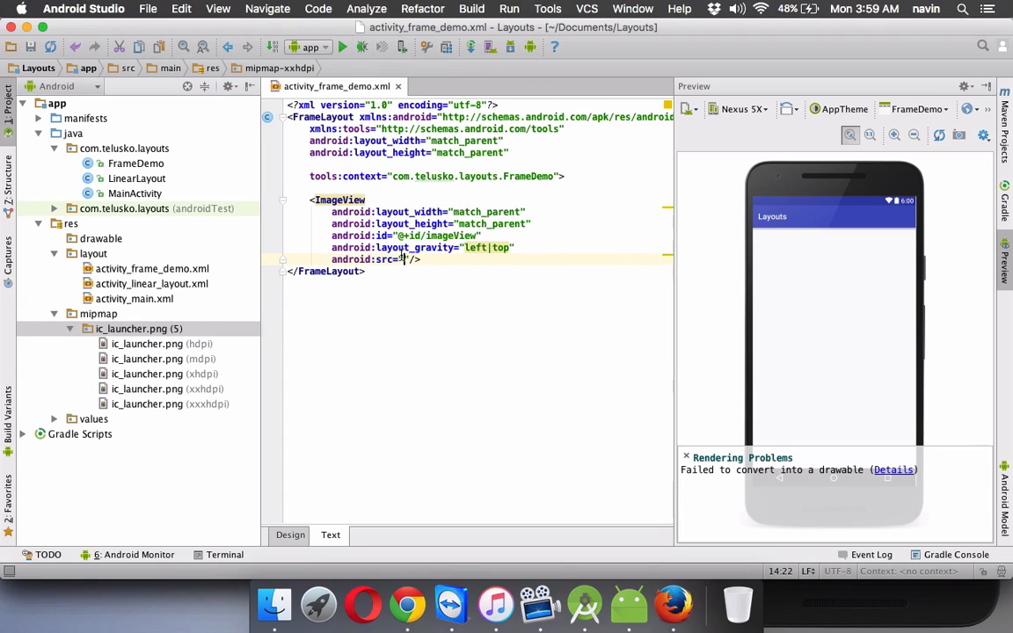
text(@mipma)
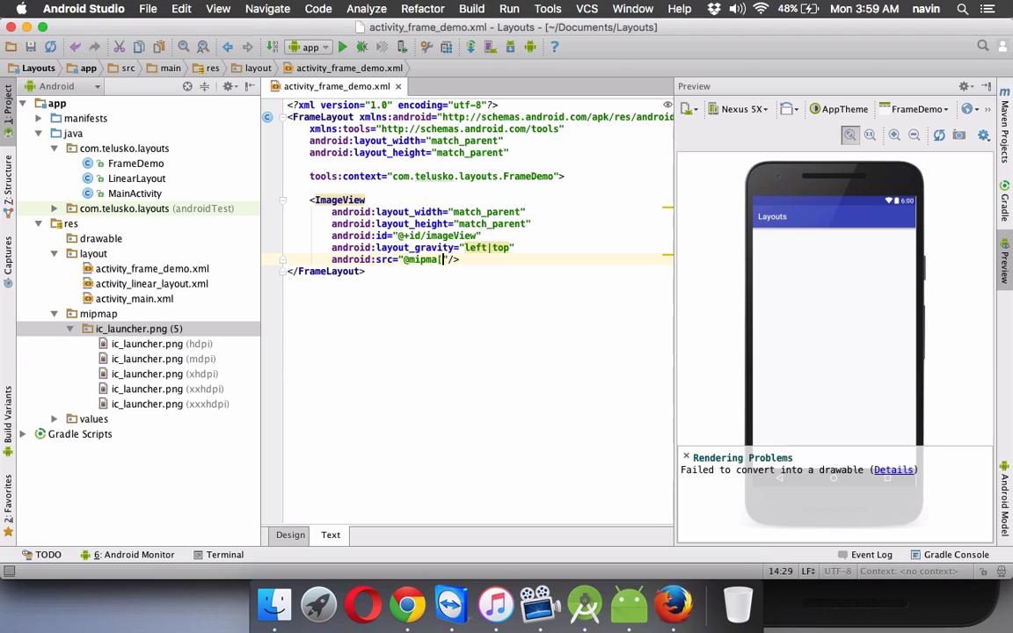
text(p)
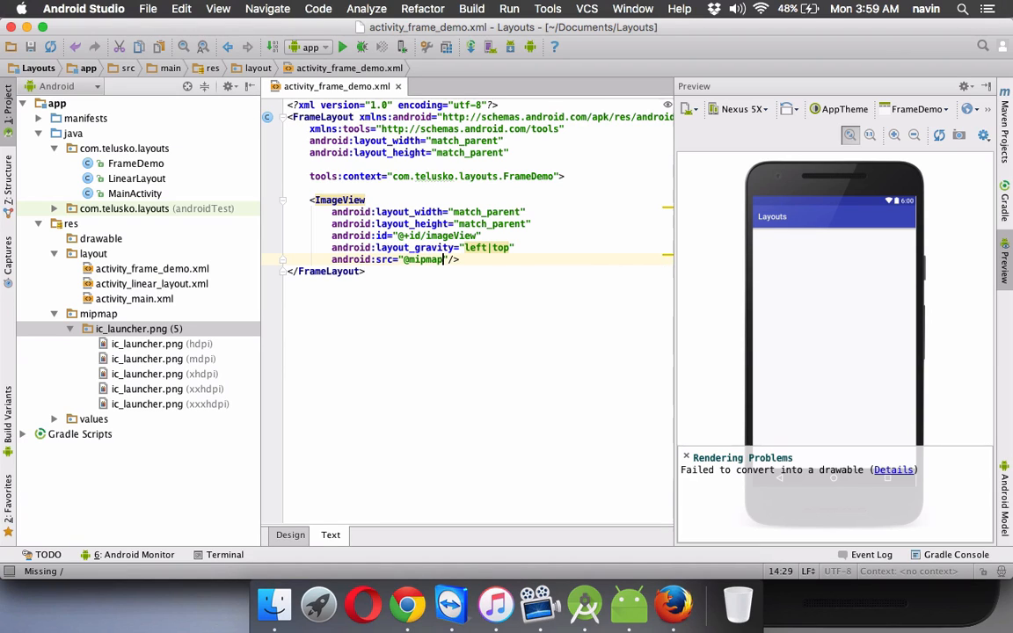
text(/)
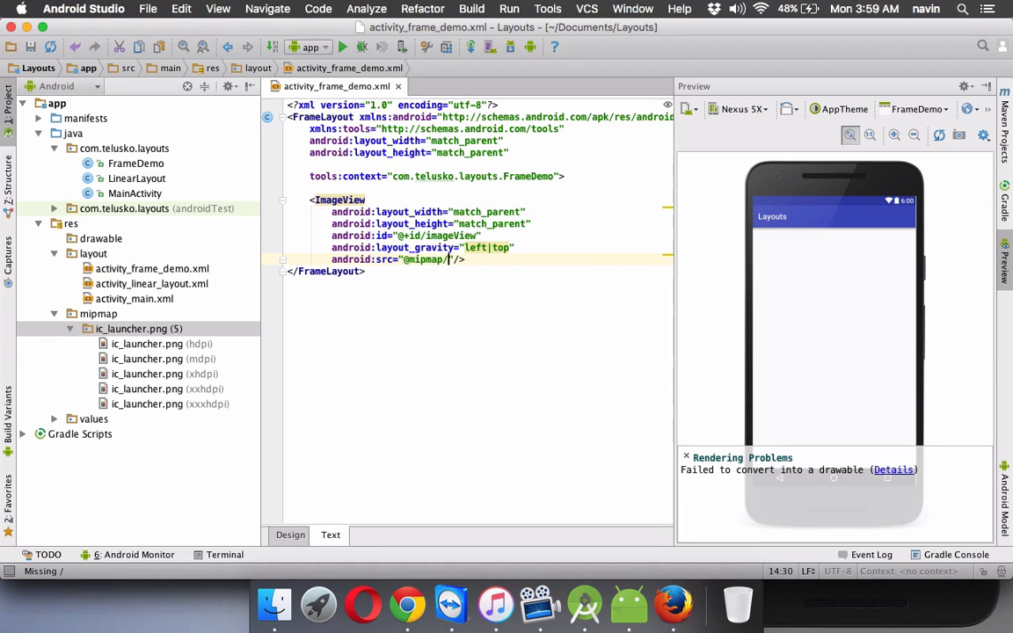
text(ic_launcher)
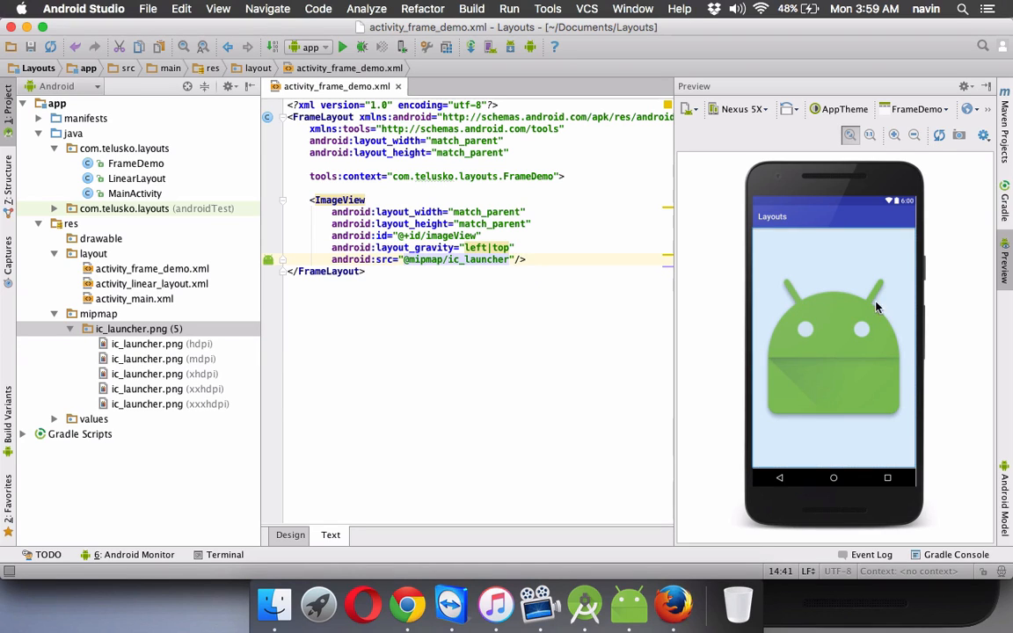
mouse_move(828, 318)
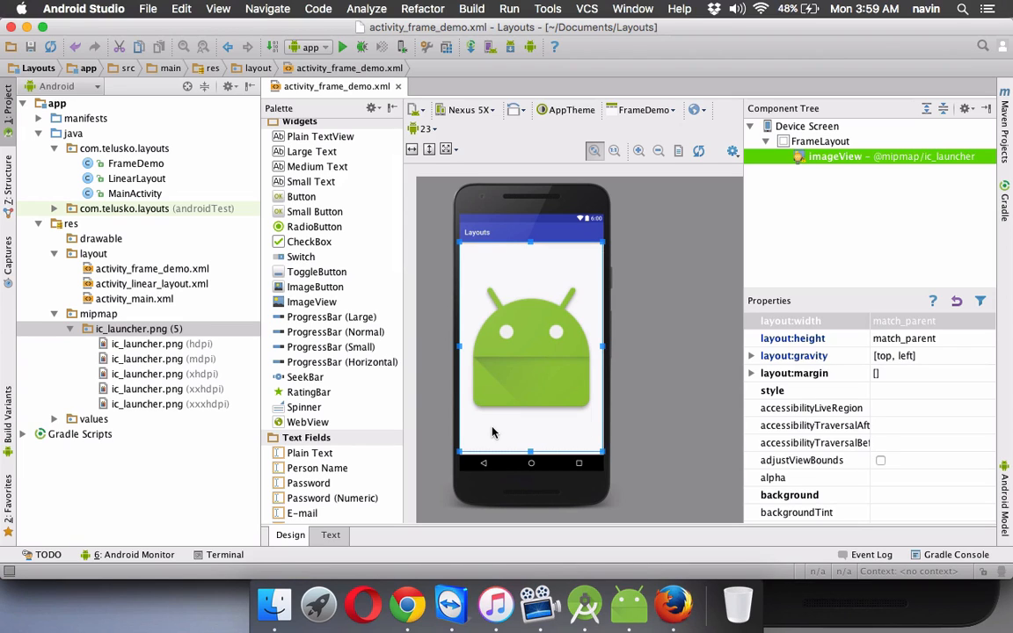
mouse_move(306, 228)
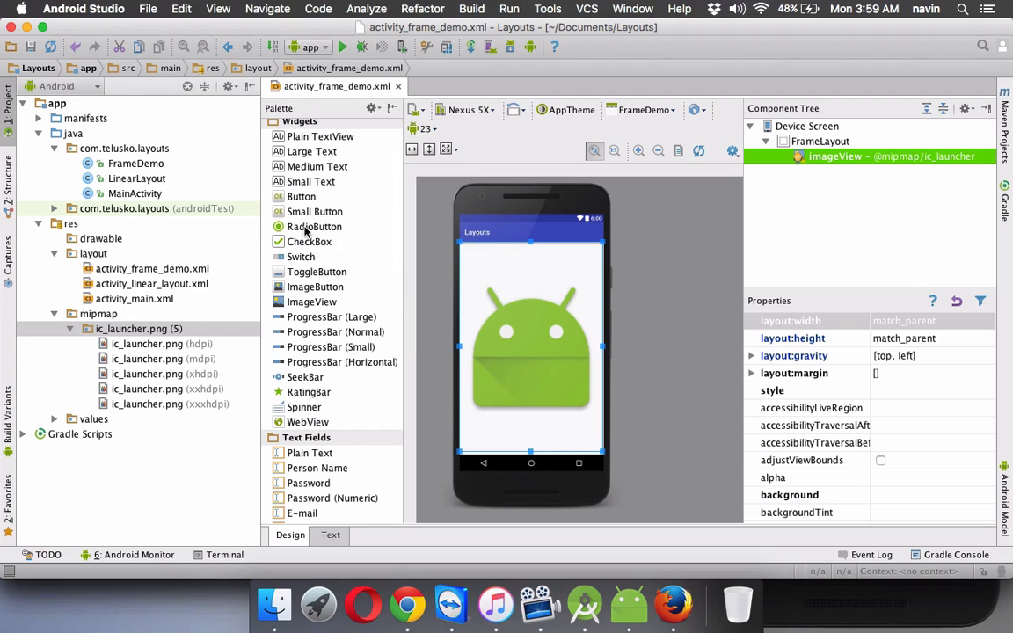
Place a RadioButton at the screen centre and a Button at the bottom-right over the image
drag(313, 226, 519, 343)
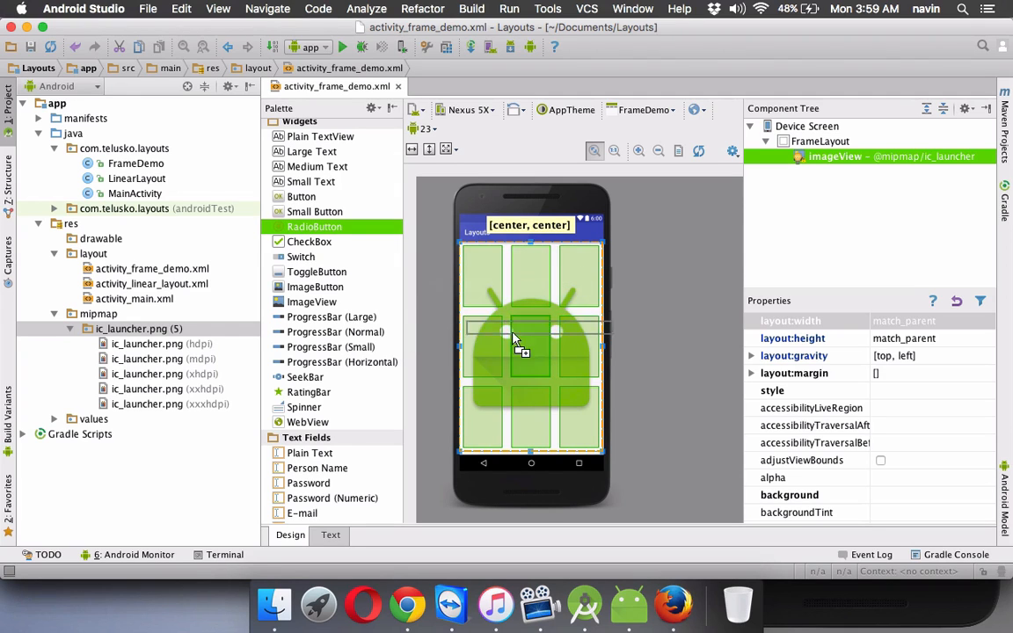
drag(313, 227, 532, 349)
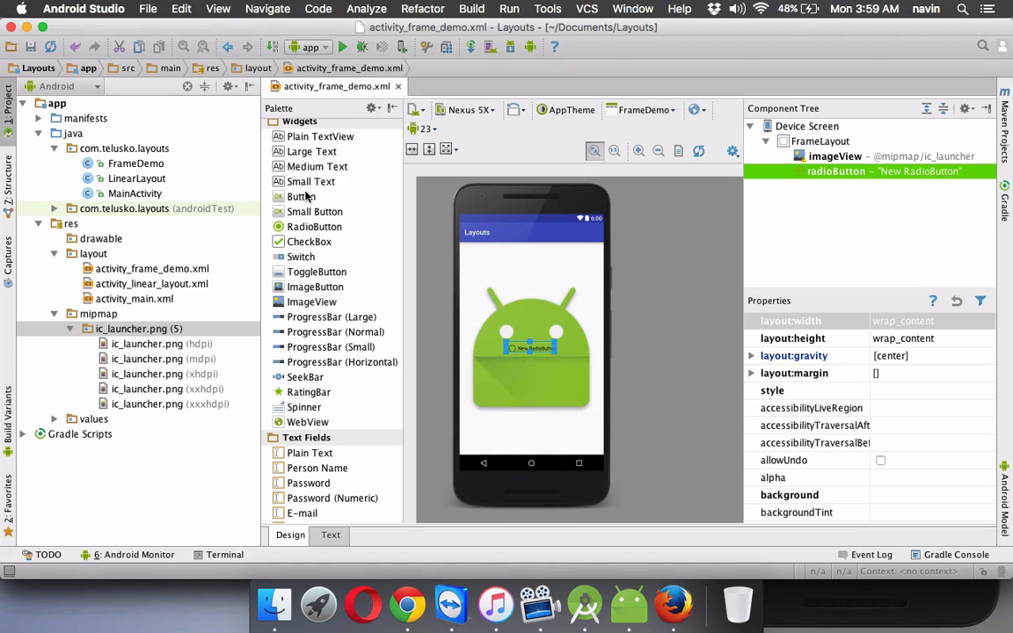
drag(301, 197, 580, 422)
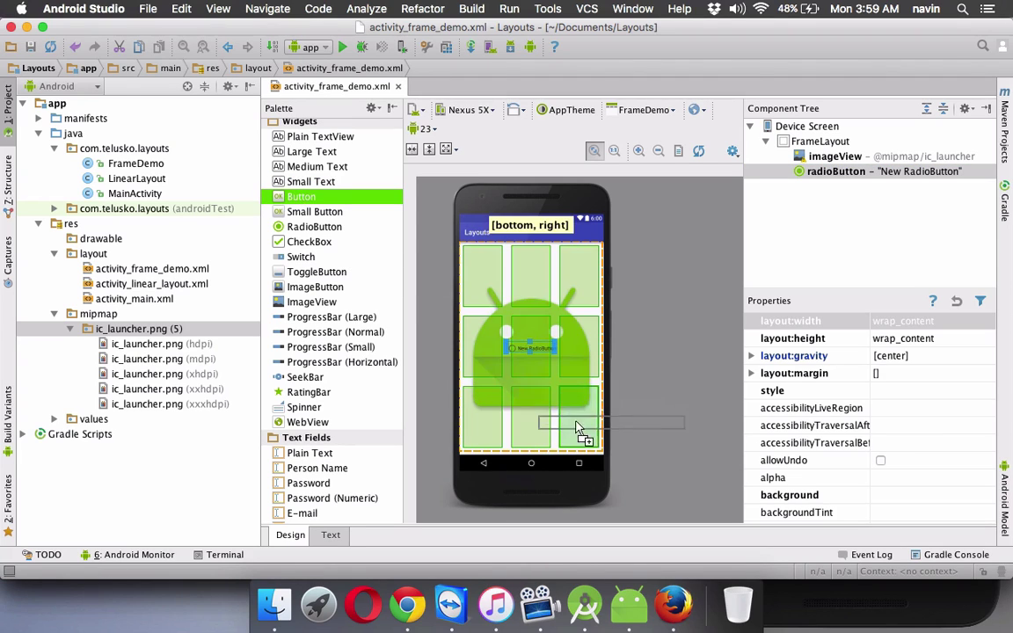